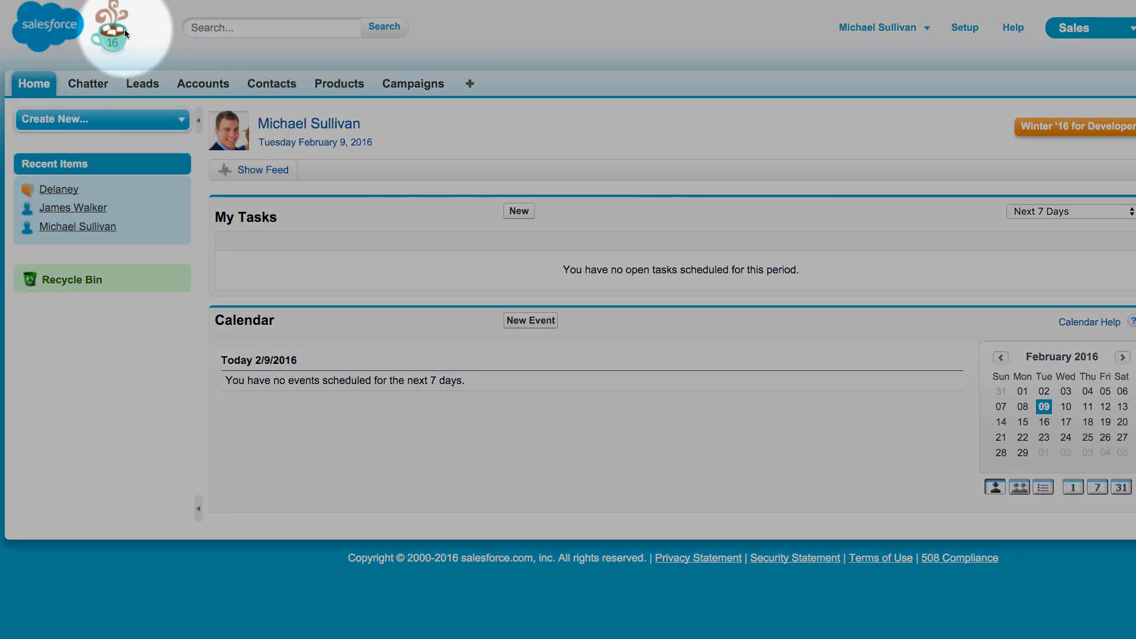
mouse_move(91, 55)
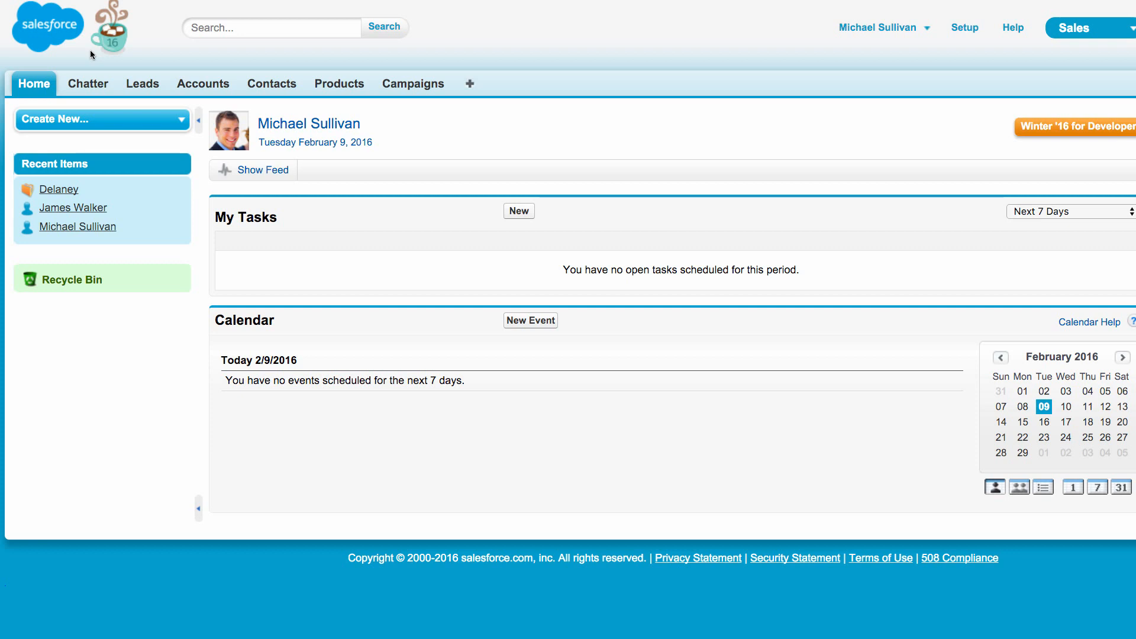
mouse_move(976, 23)
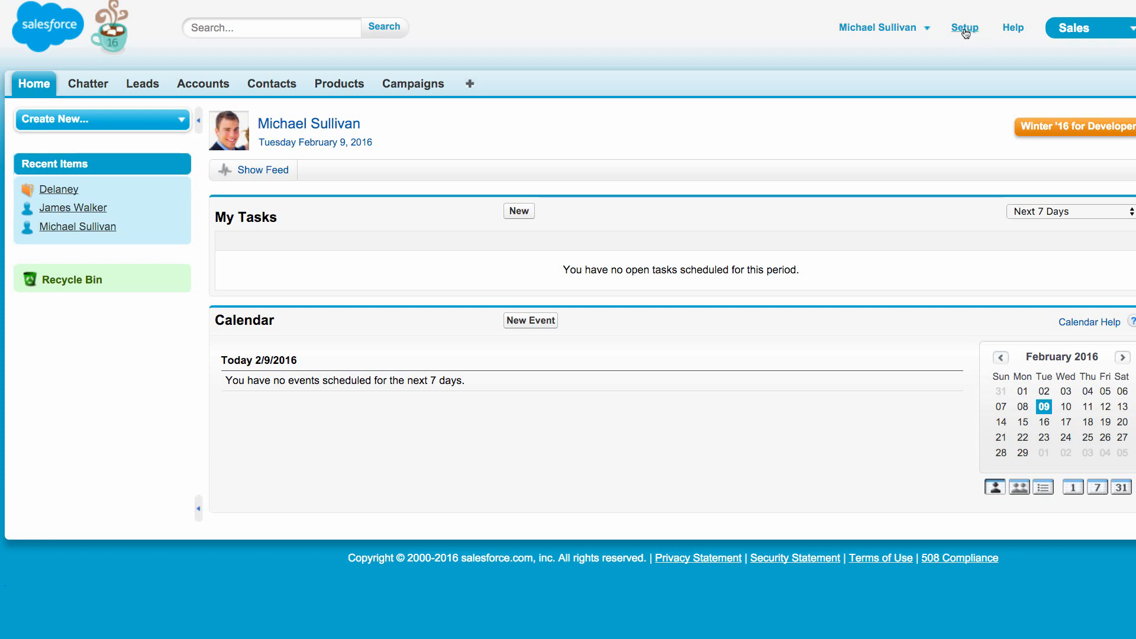
- Go to Setup's Build > Create > Apps page listing the org's apps
left_click(964, 27)
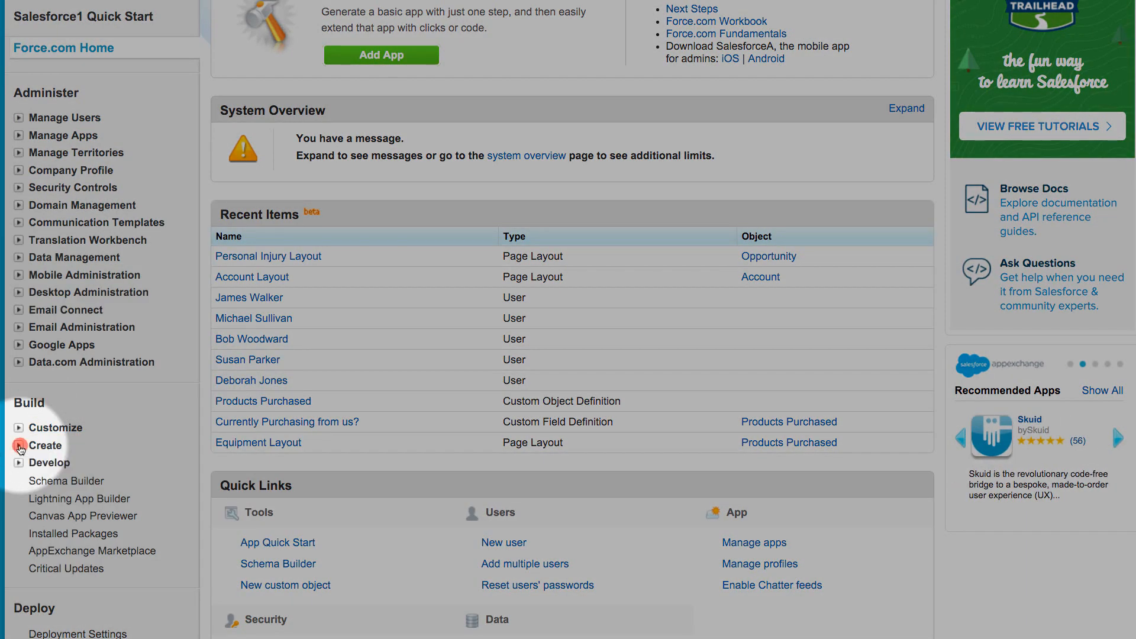
left_click(23, 445)
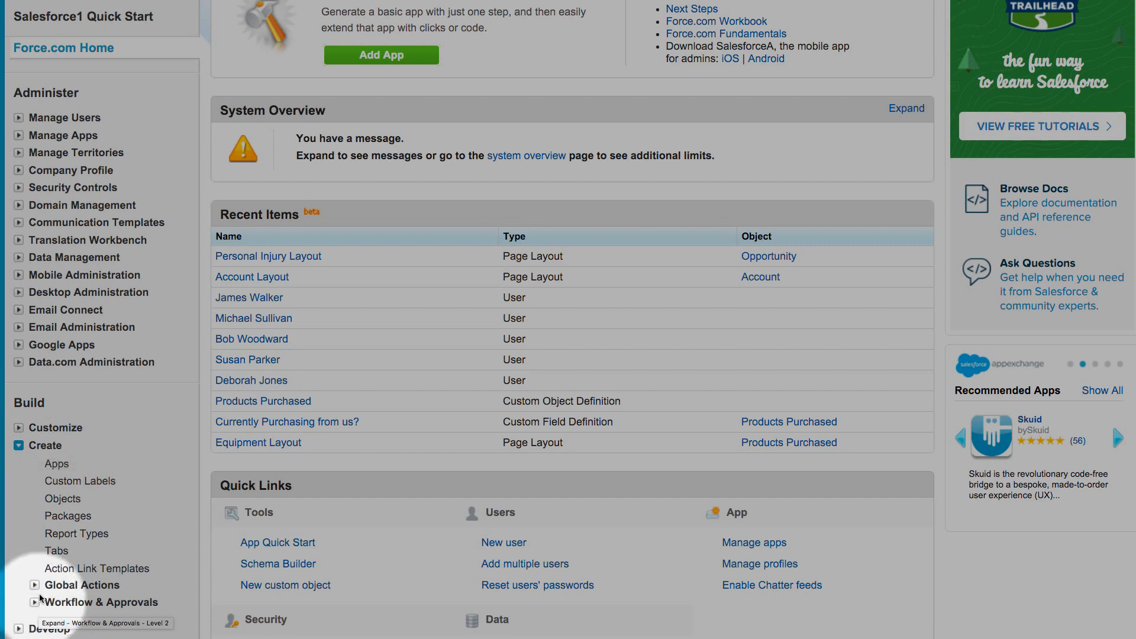
left_click(57, 464)
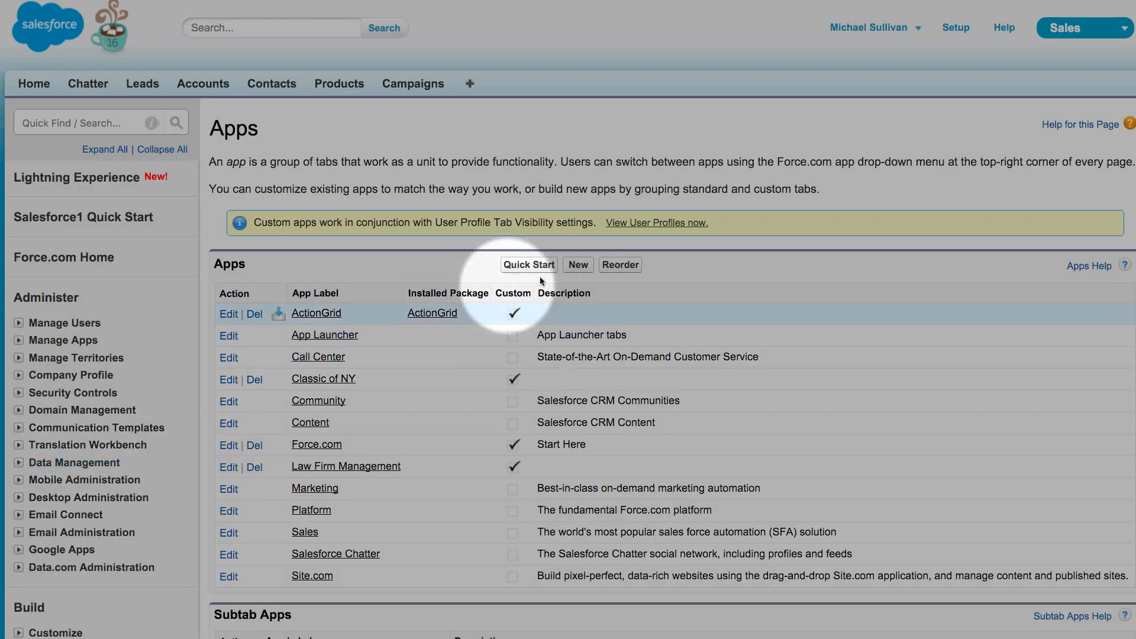
mouse_move(579, 268)
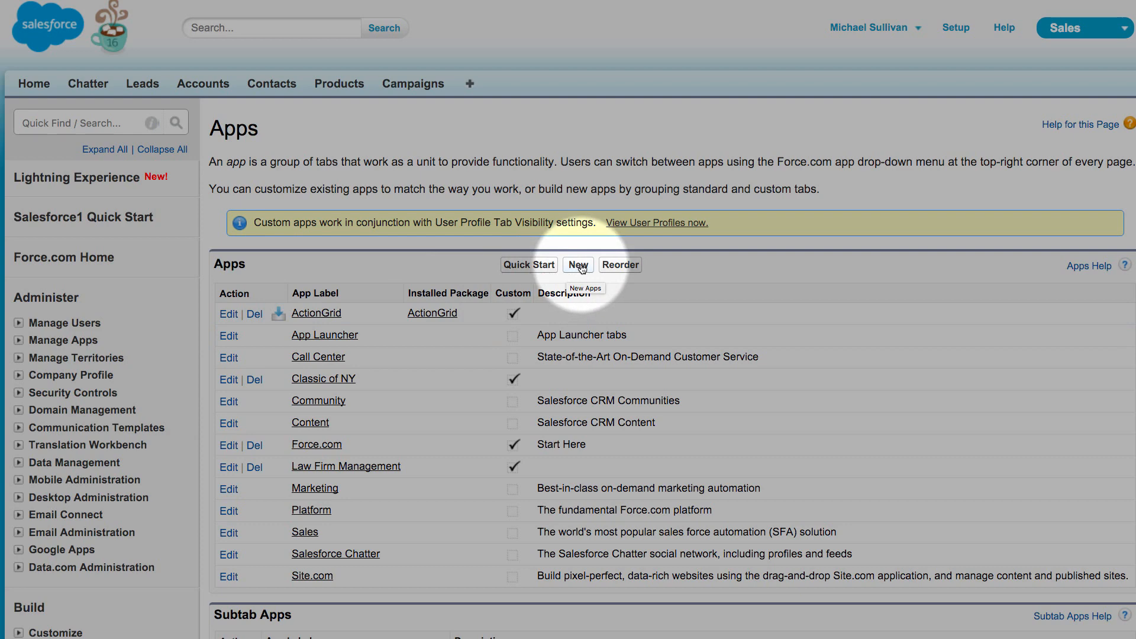
- Enter 'Sullivan & Walker' as the new custom app's label and advance to the logo step
left_click(577, 264)
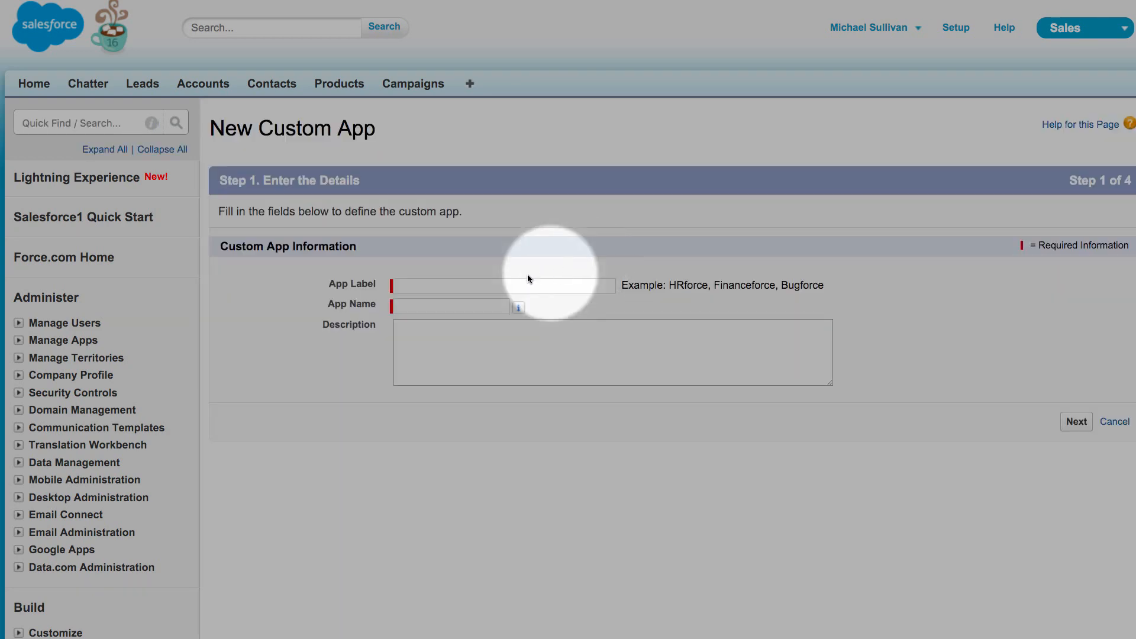
left_click(501, 285)
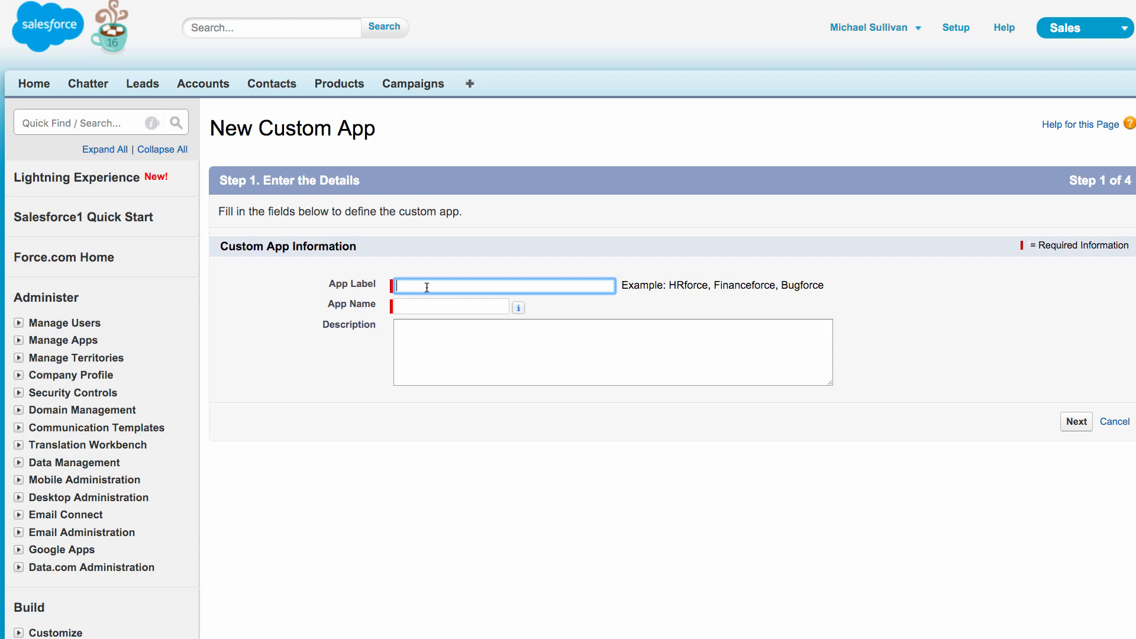
type("Sullivan & Walker")
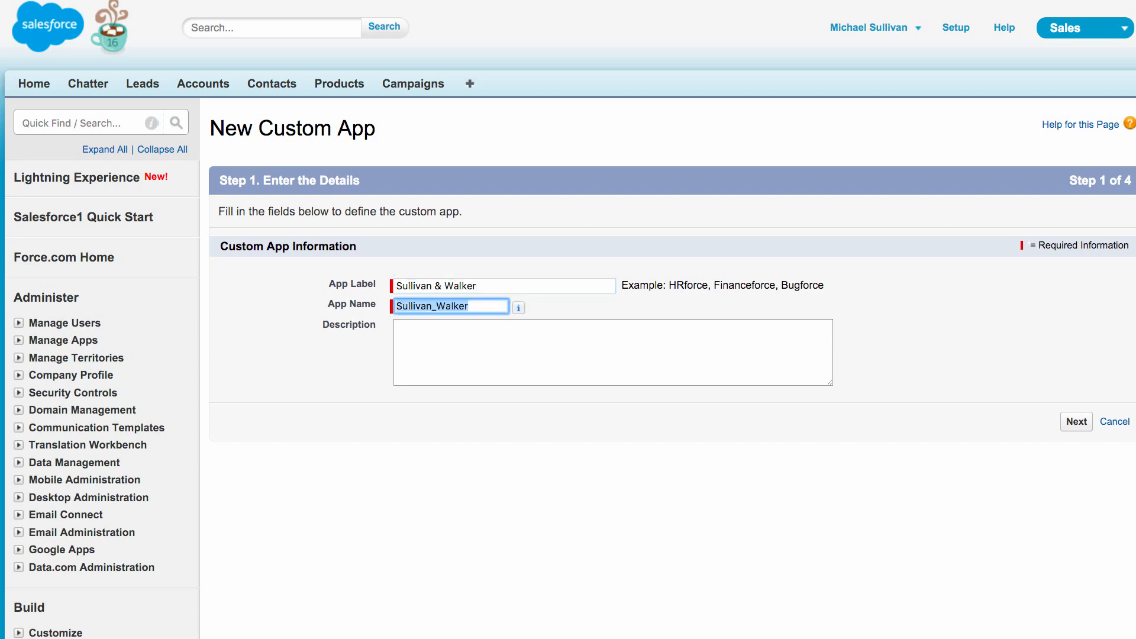
mouse_move(1068, 432)
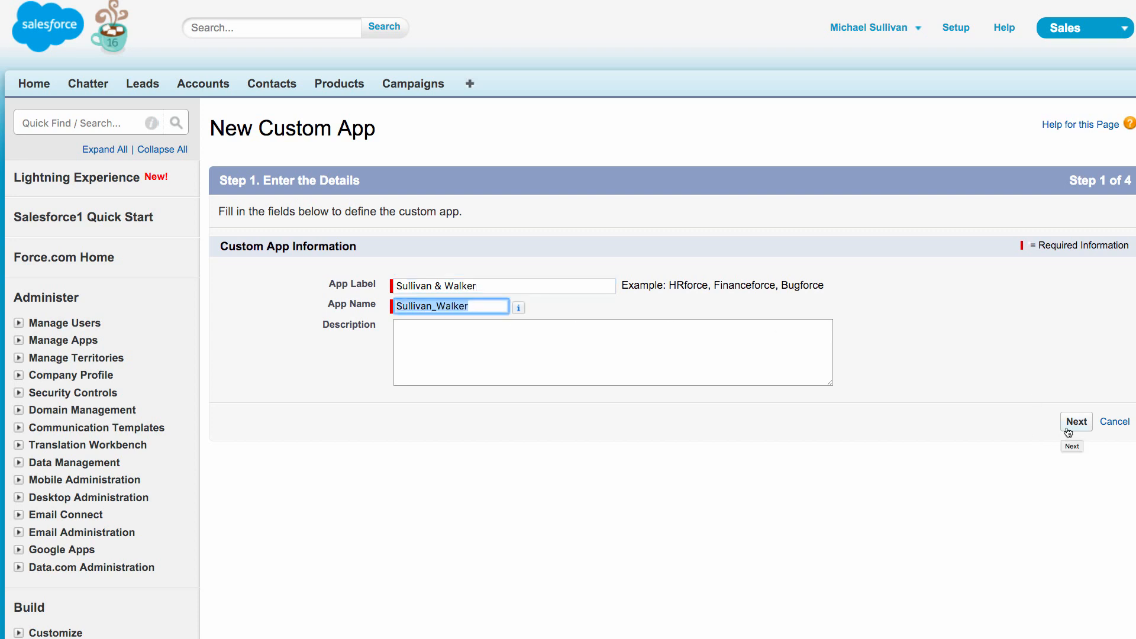
left_click(1077, 421)
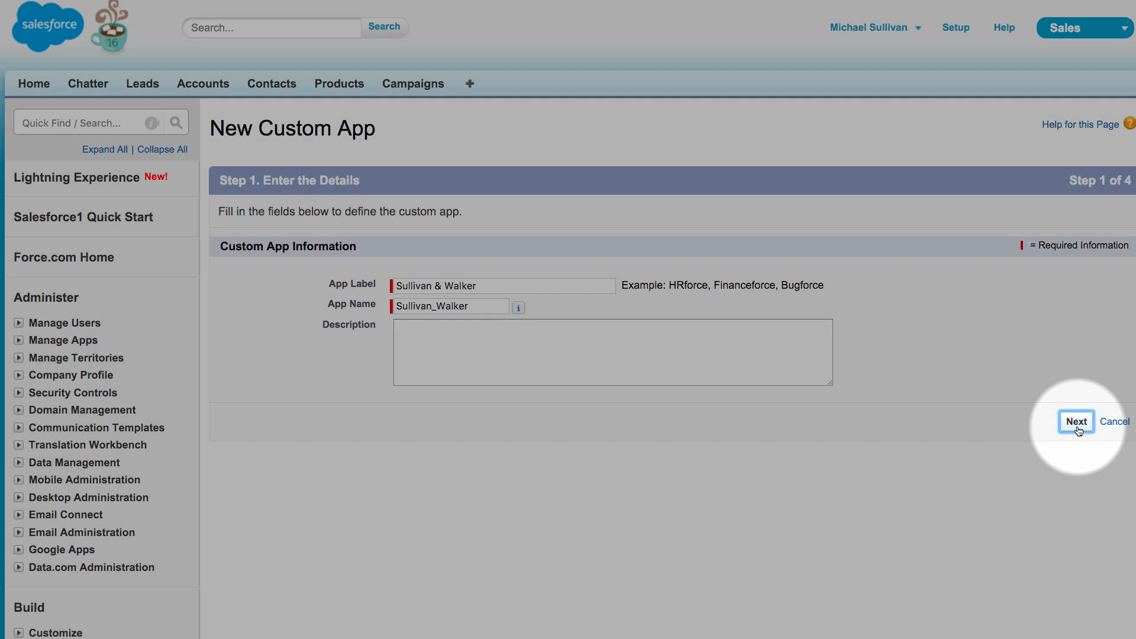
left_click(1076, 421)
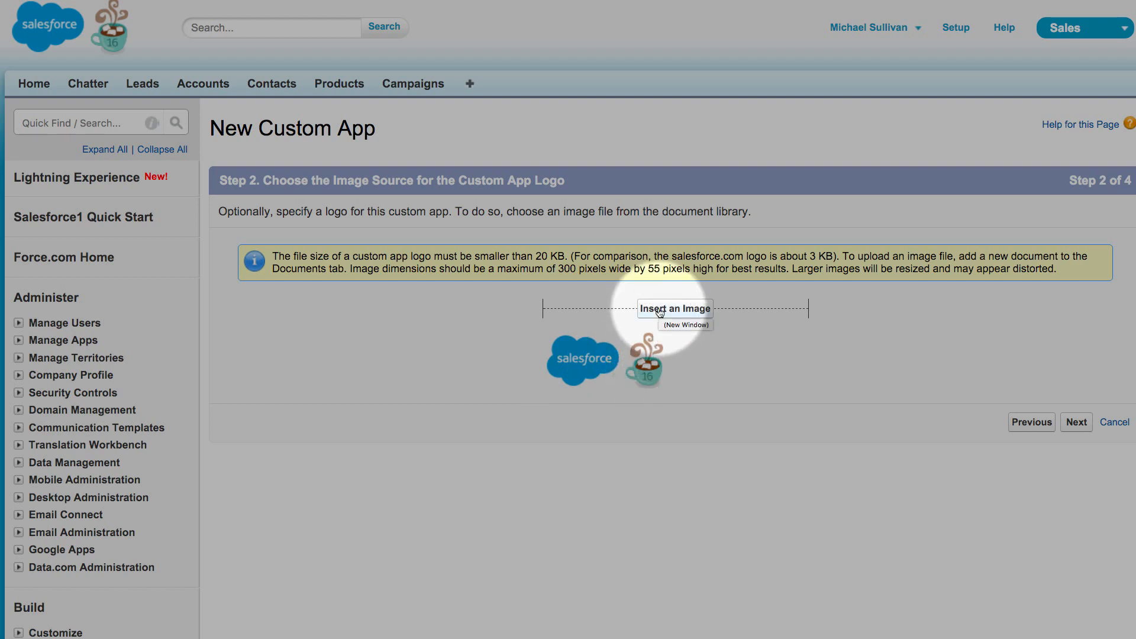
mouse_move(300, 293)
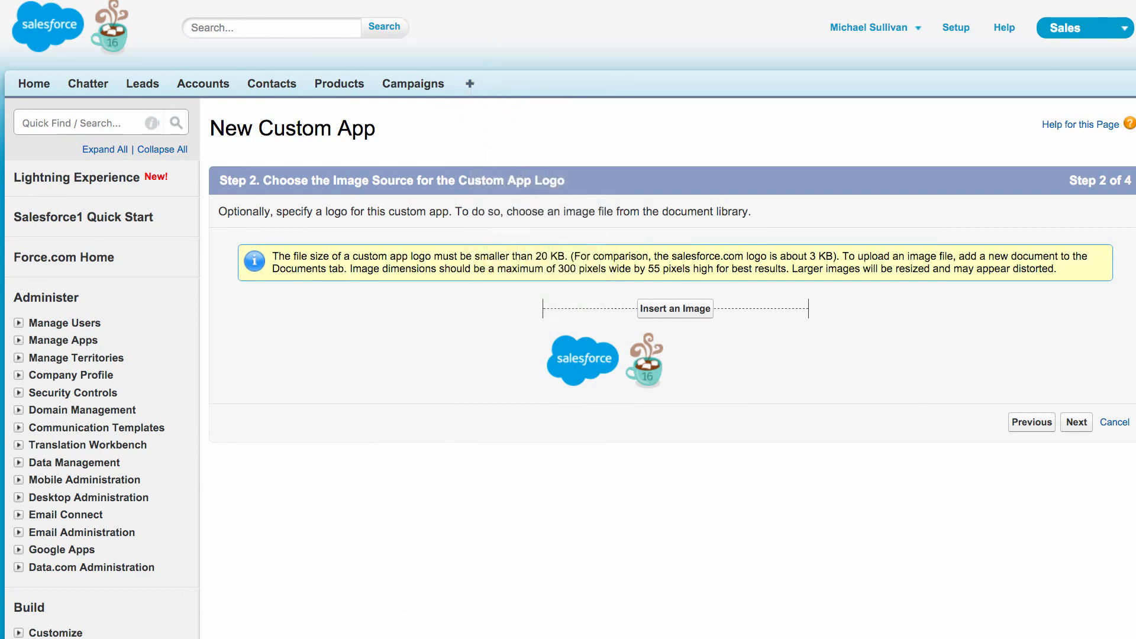
- Bring up the All Tabs page from the tab bar
left_click(469, 84)
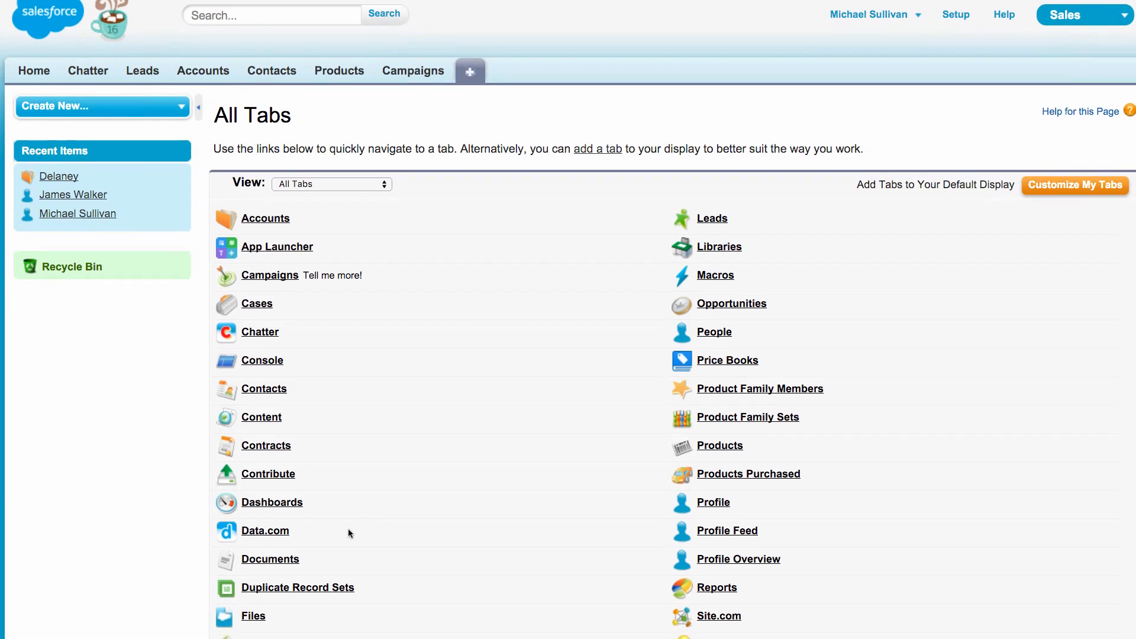
- Start a new document upload from the Documents home
left_click(270, 558)
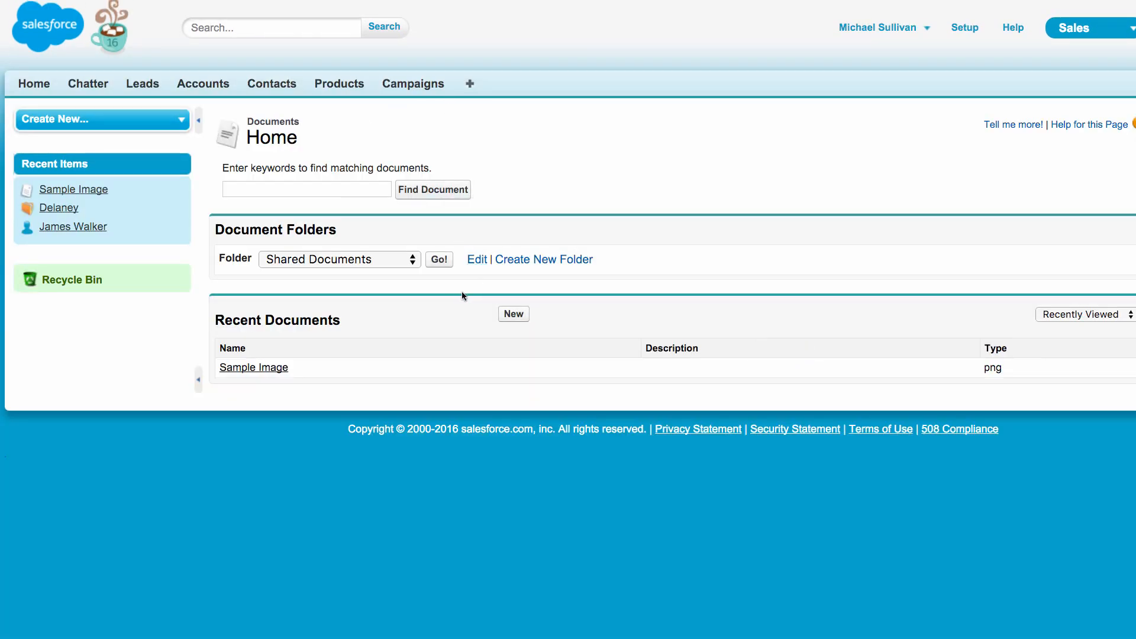
left_click(513, 313)
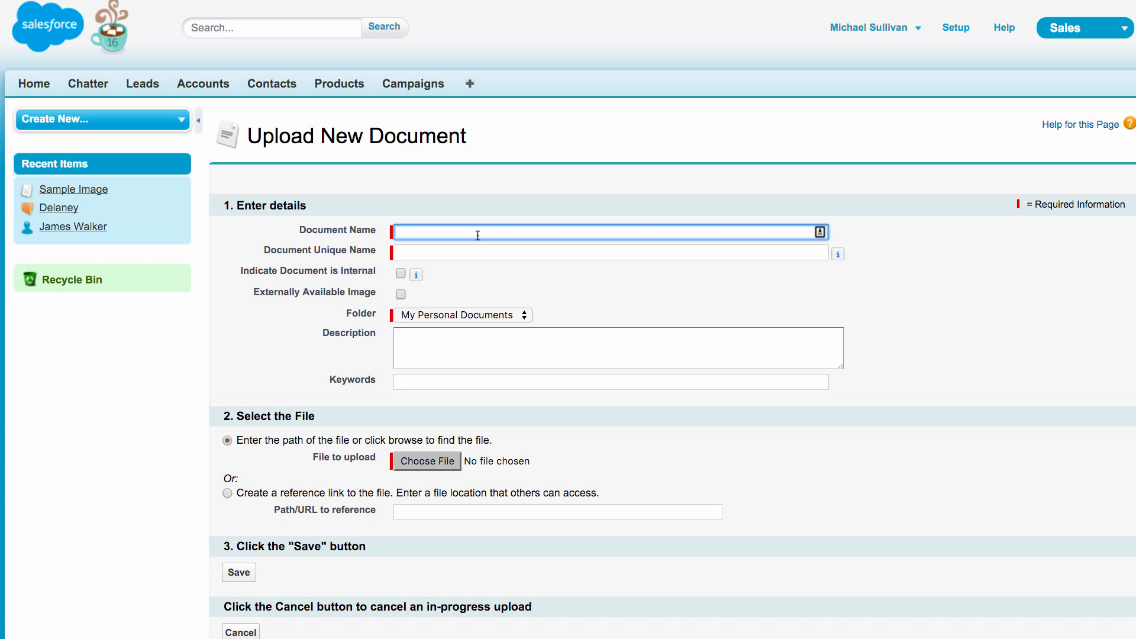
- Name the document 'Sullivan & Walker logo for upper left hand co…' and store it in Shared Documents
type("Sullivan &")
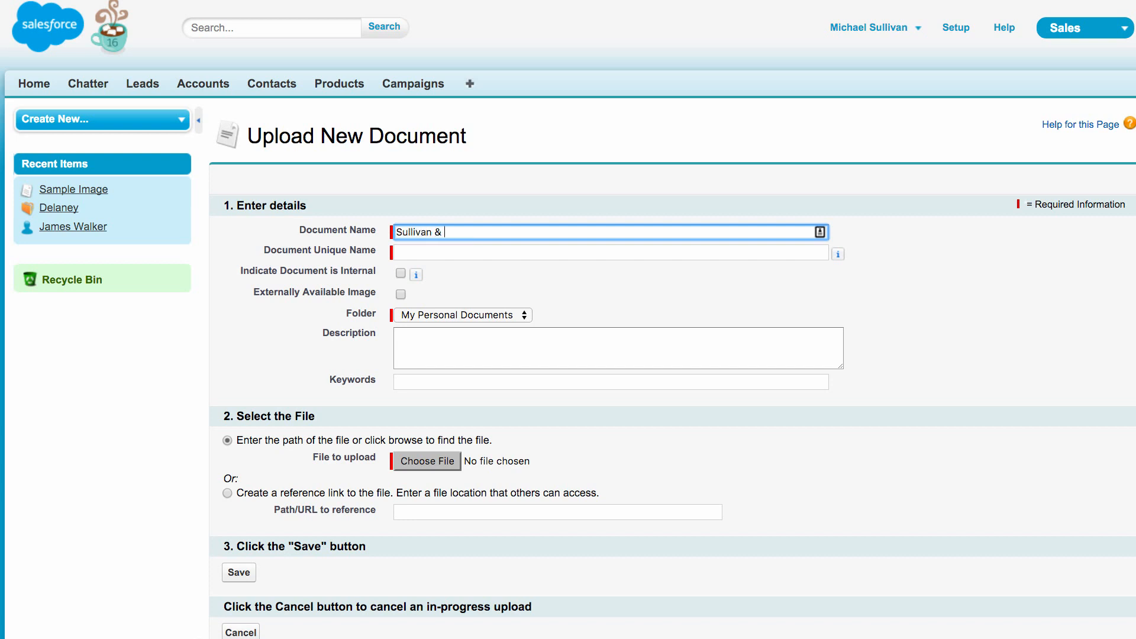
type("Walker logo")
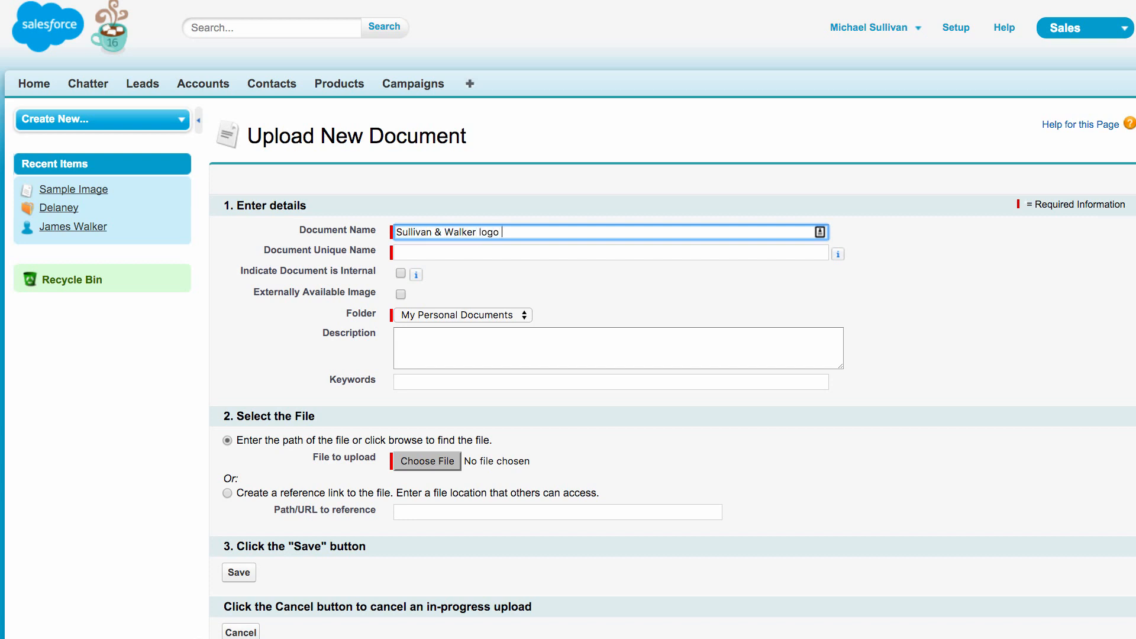
type("for upper")
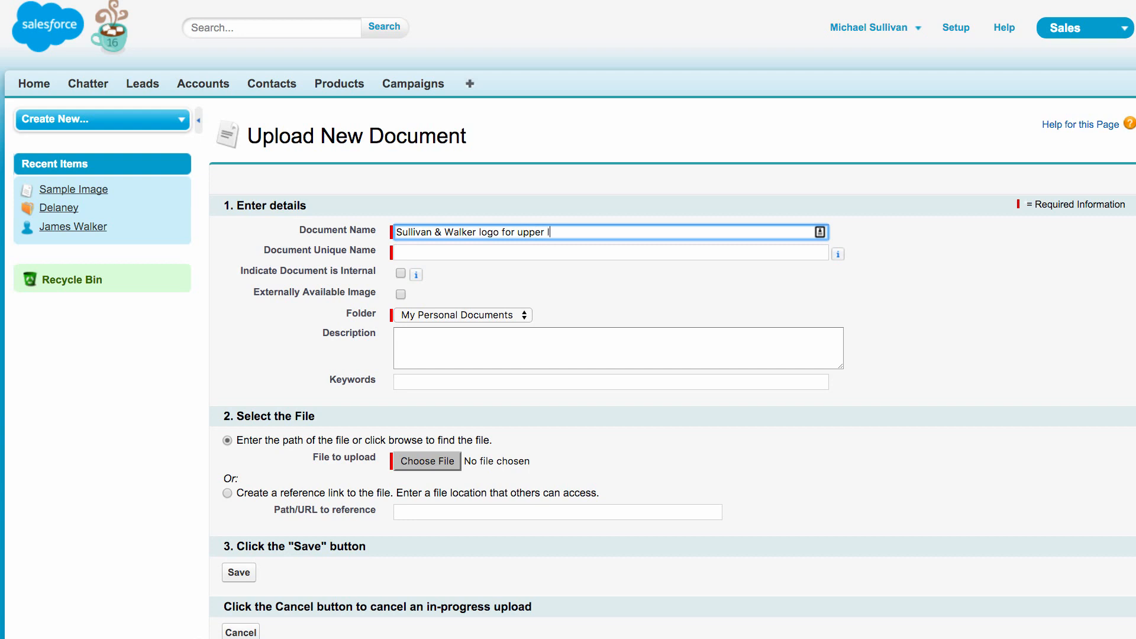
type("left hand corner")
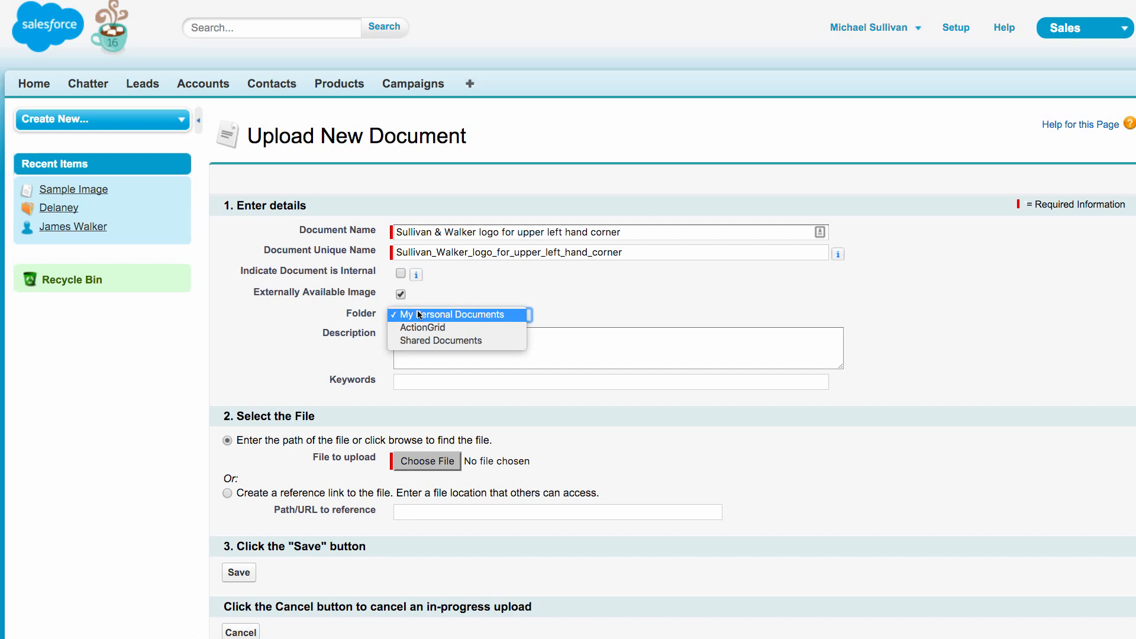
left_click(441, 340)
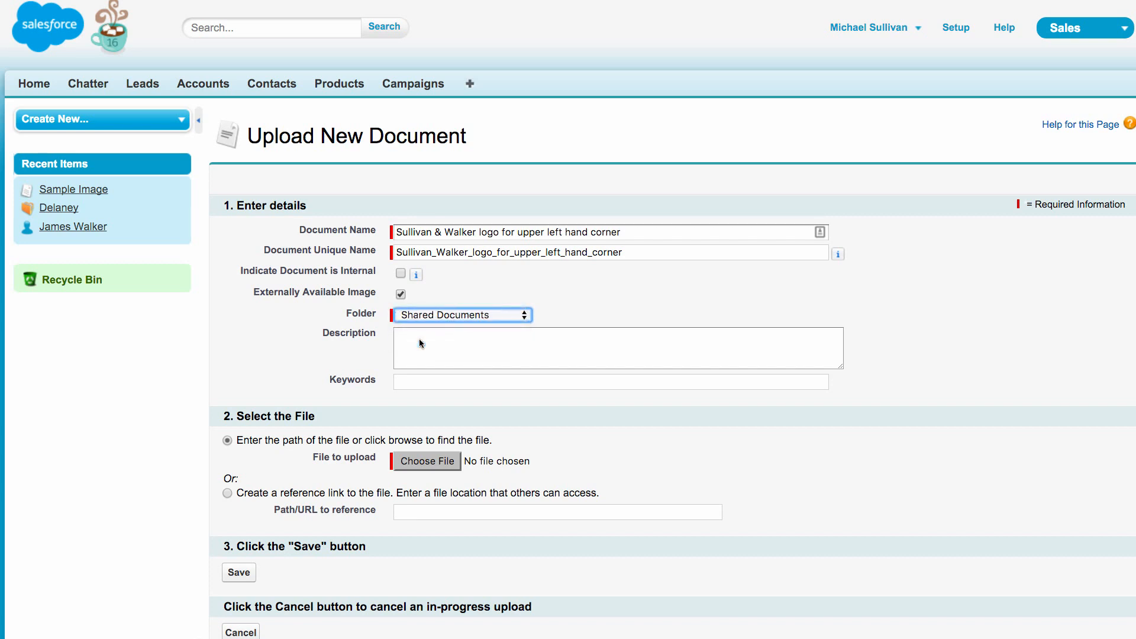
- Describe it as 'This logo is used in Salesforce for company bran…' and browse for the file
type("This")
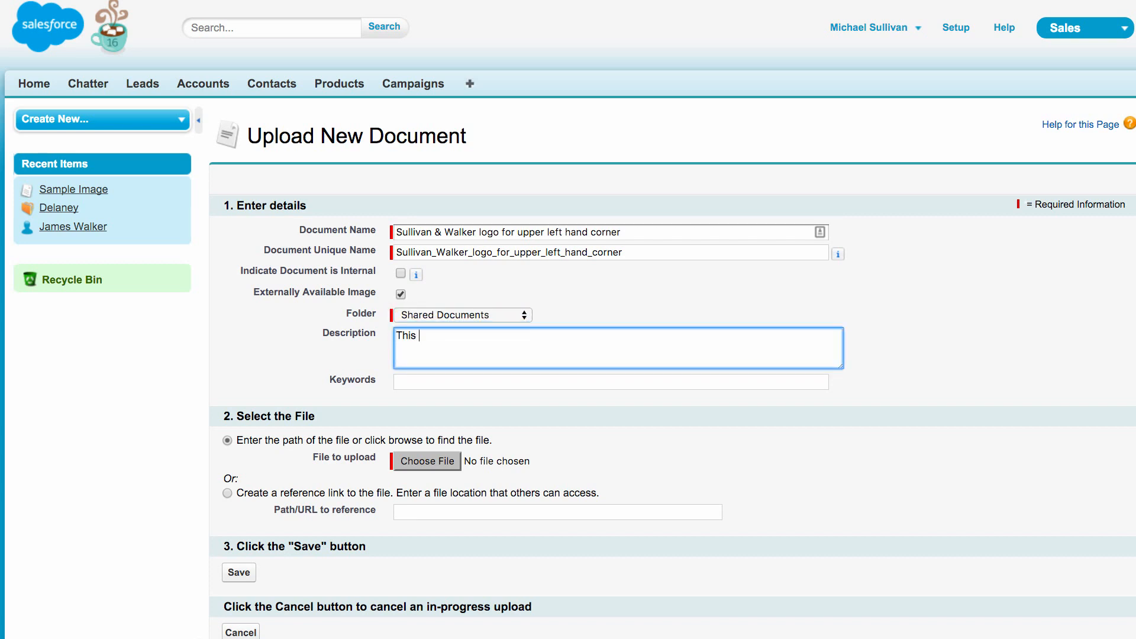
type("logo")
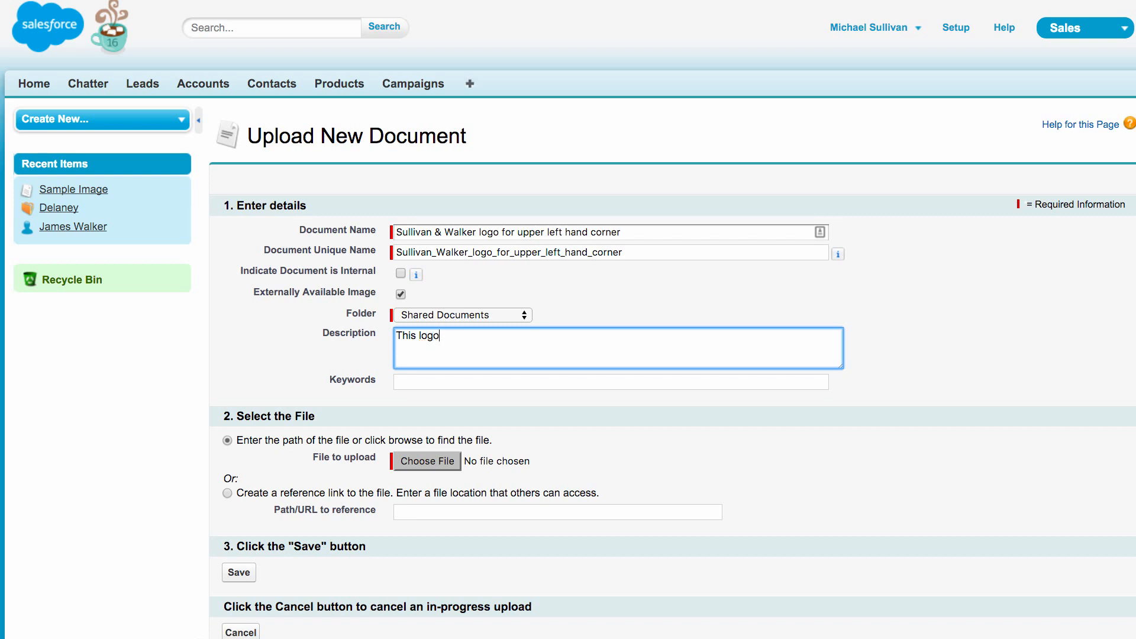
type("is used")
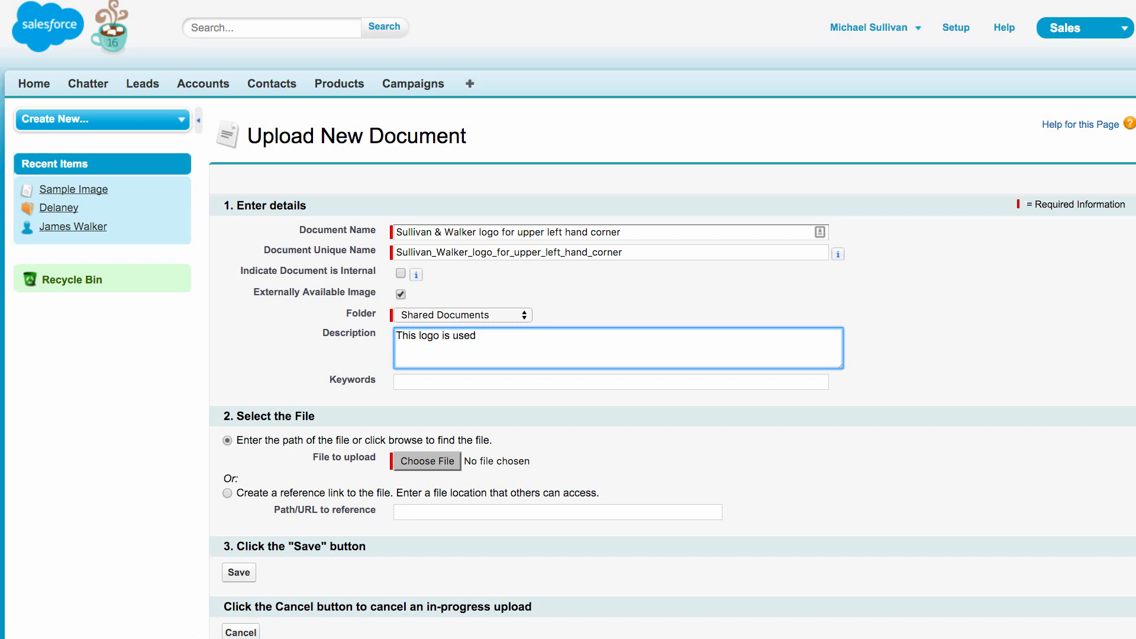
type("in Salesforce")
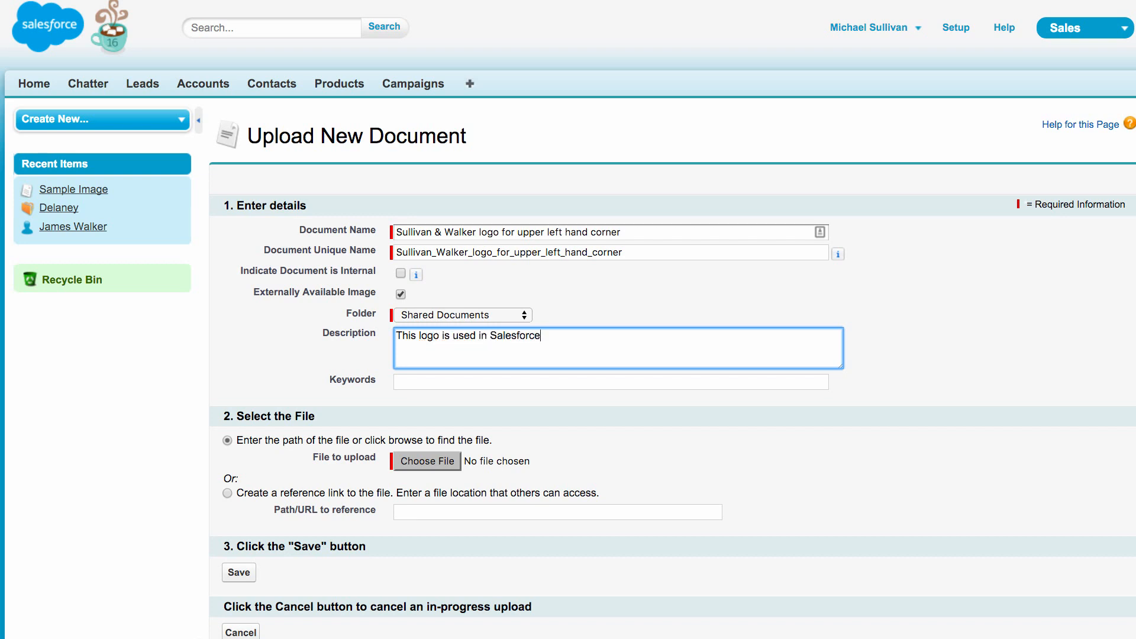
type("for")
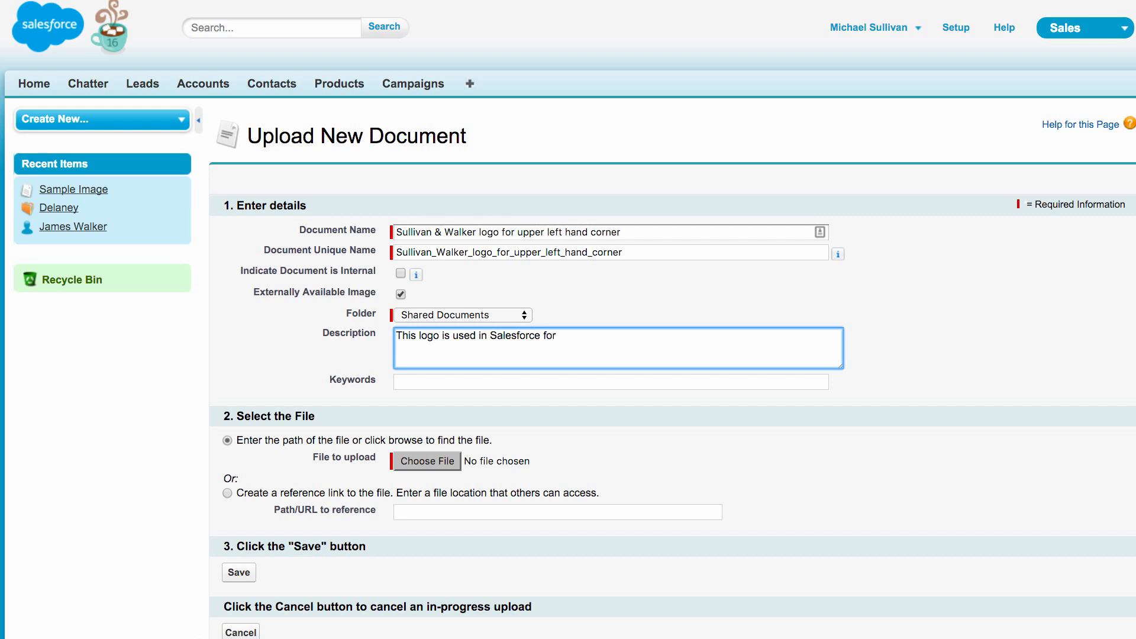
type("company bran")
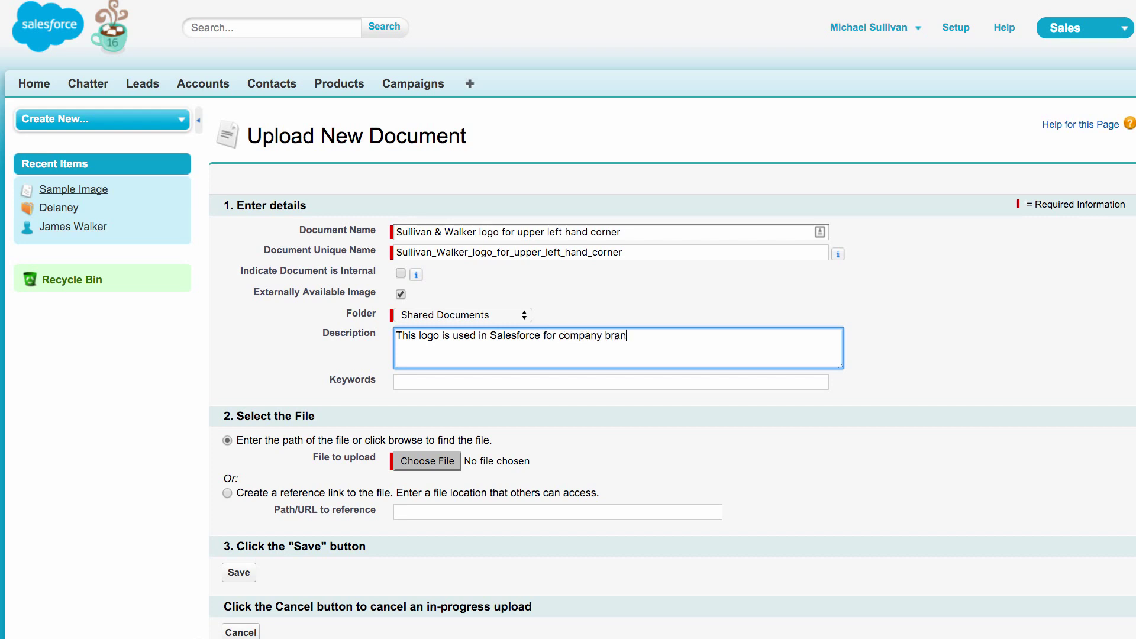
left_click(427, 461)
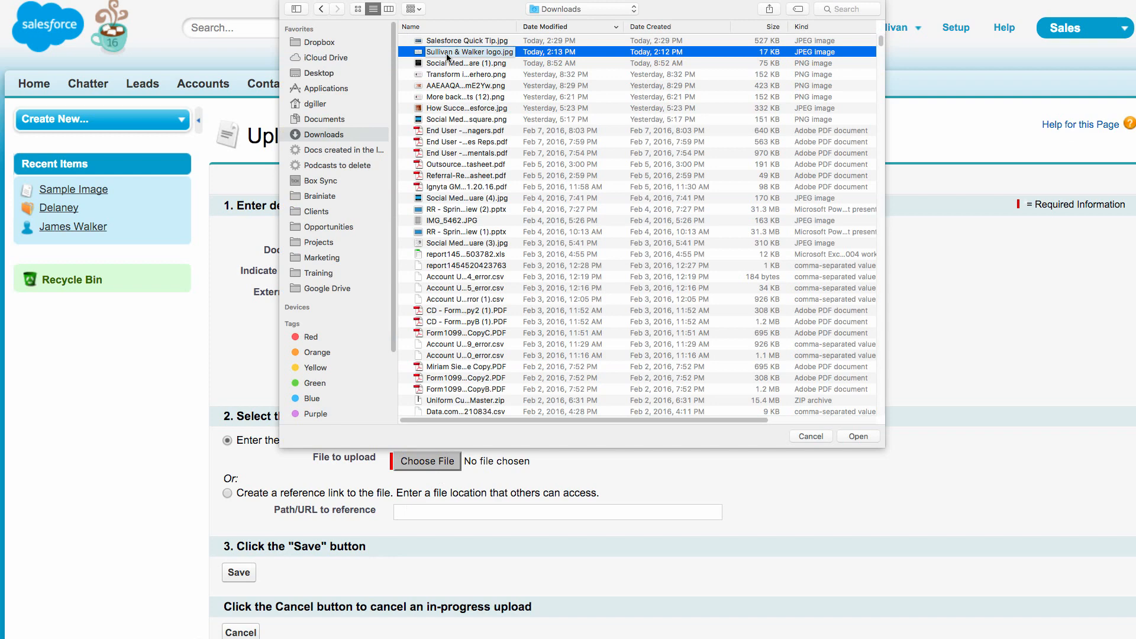
- Attach 'Sullivan & Walker logo.jpg' as the document and return to the app wizard
left_click(858, 436)
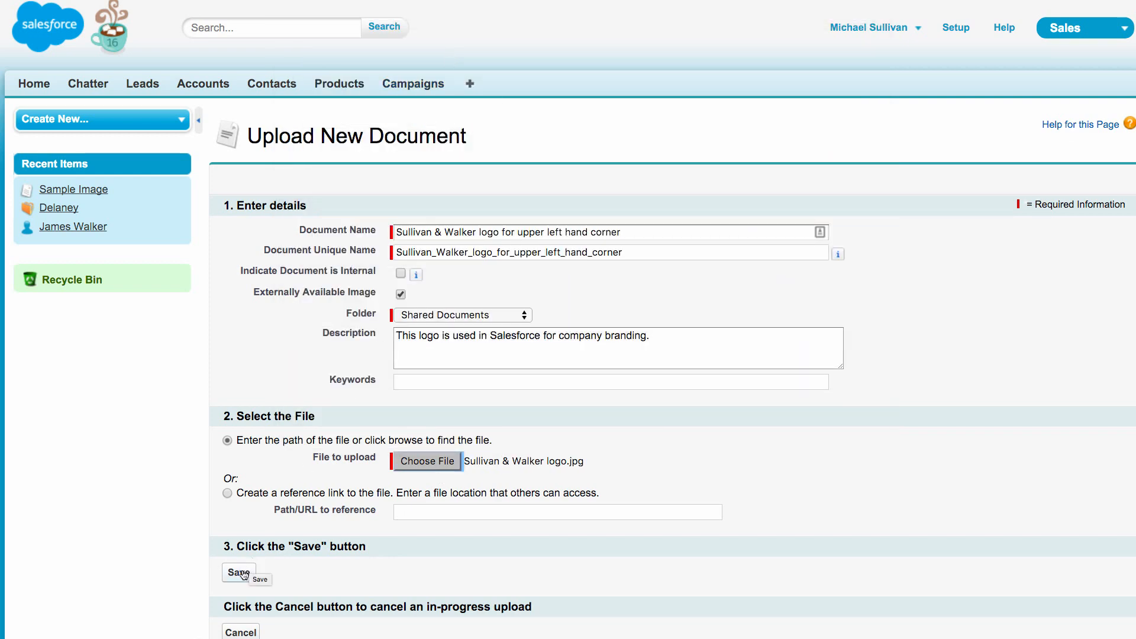
mouse_move(364, 365)
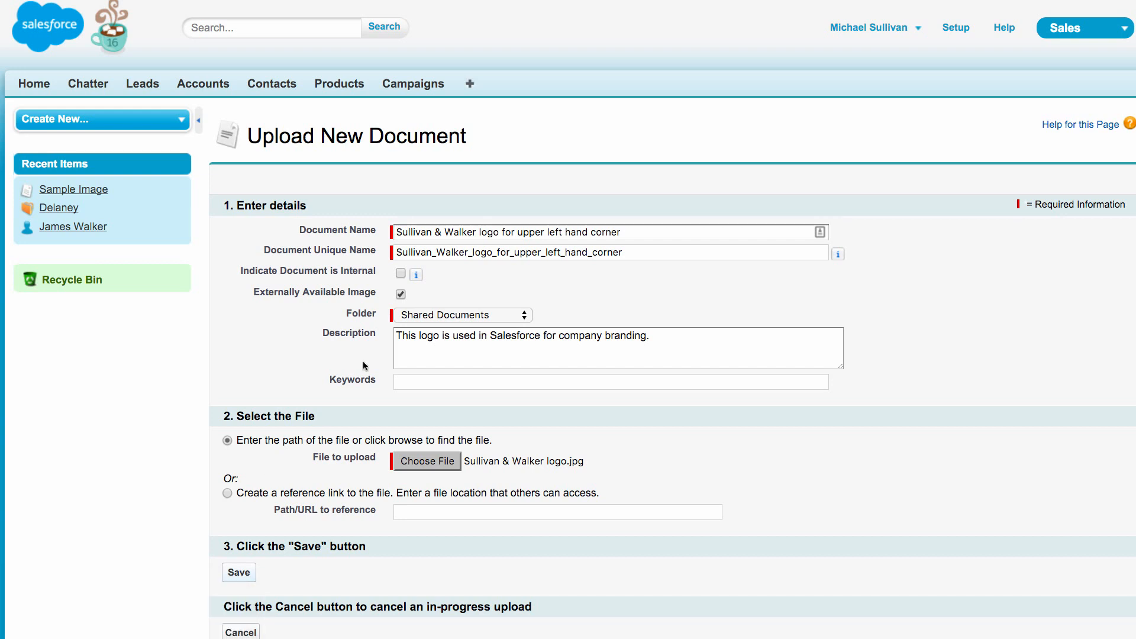
left_click(239, 572)
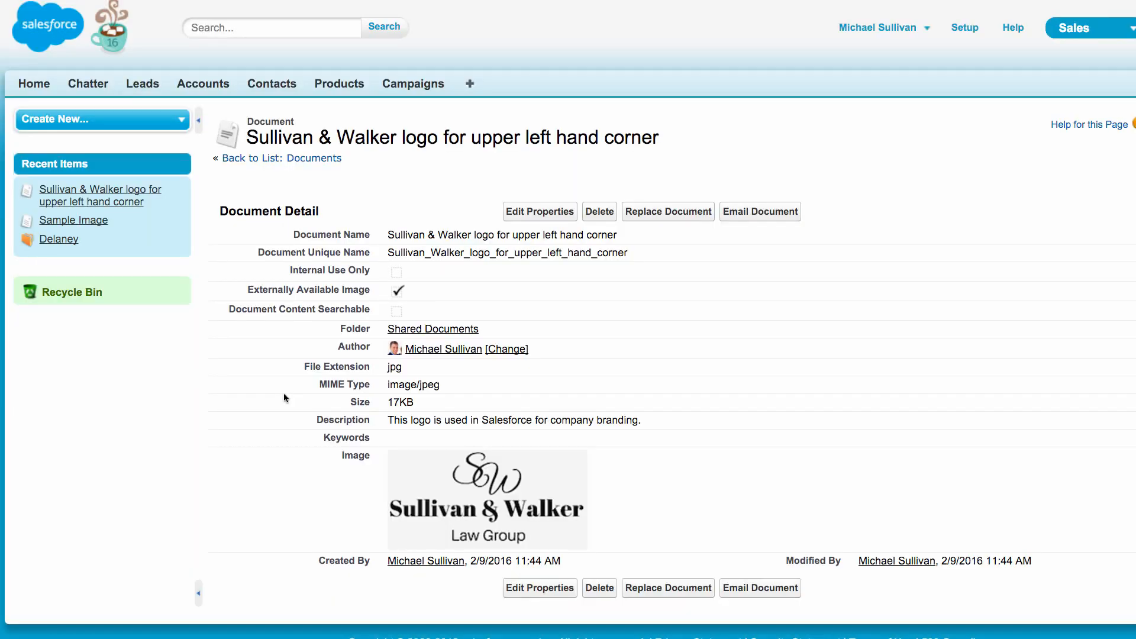
mouse_move(472, 532)
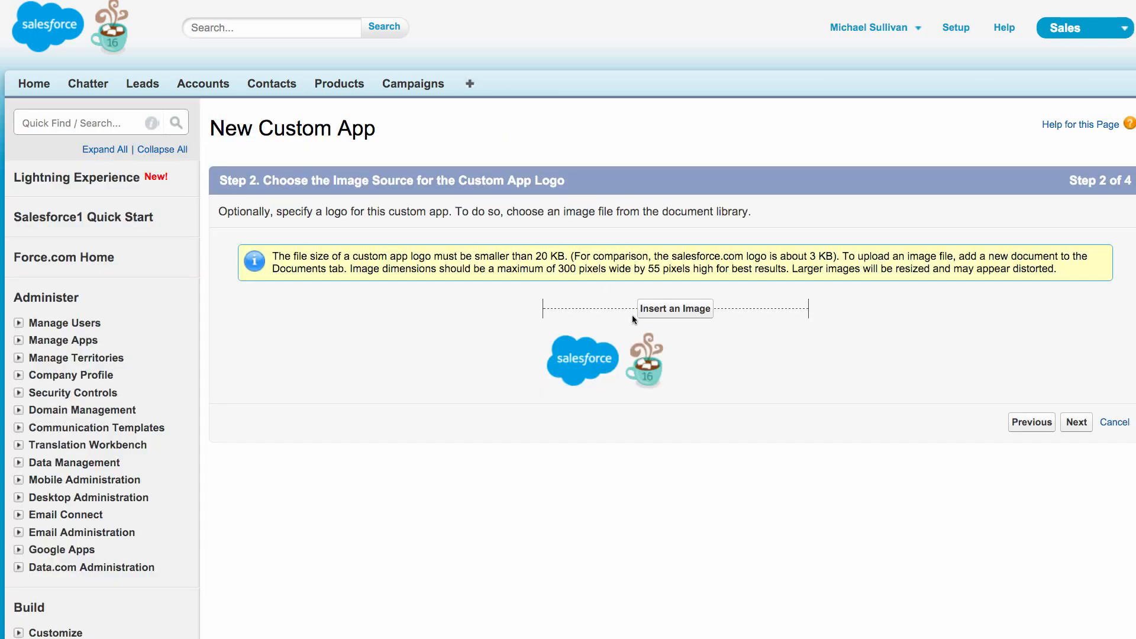
mouse_move(654, 314)
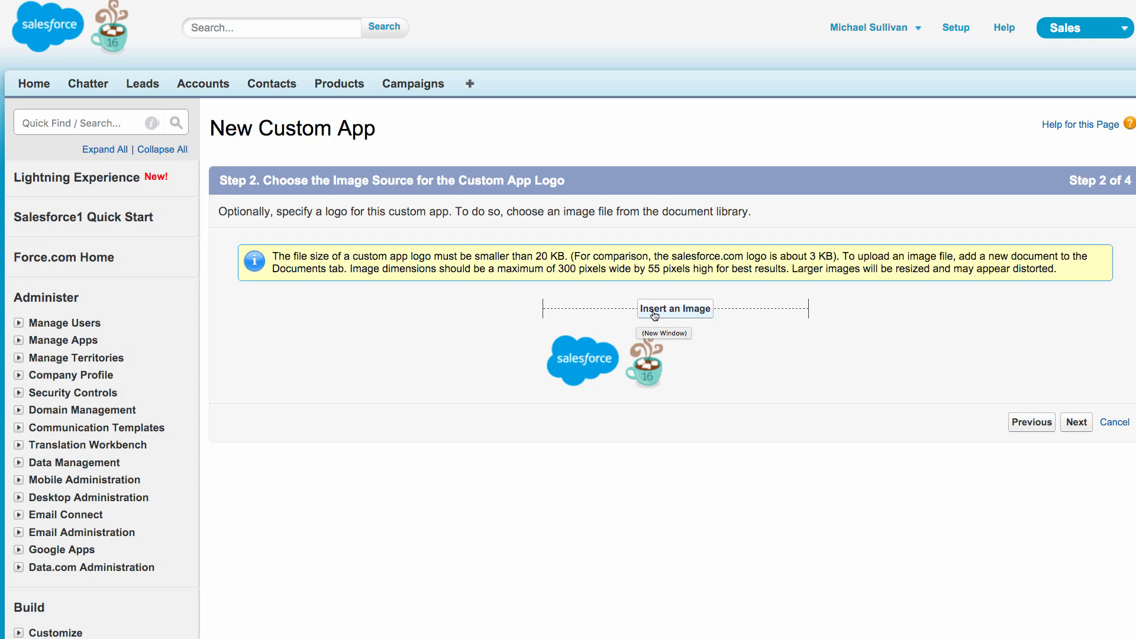
- Insert the Sullivan & Walker logo document as the app logo and continue to tabs
left_click(675, 308)
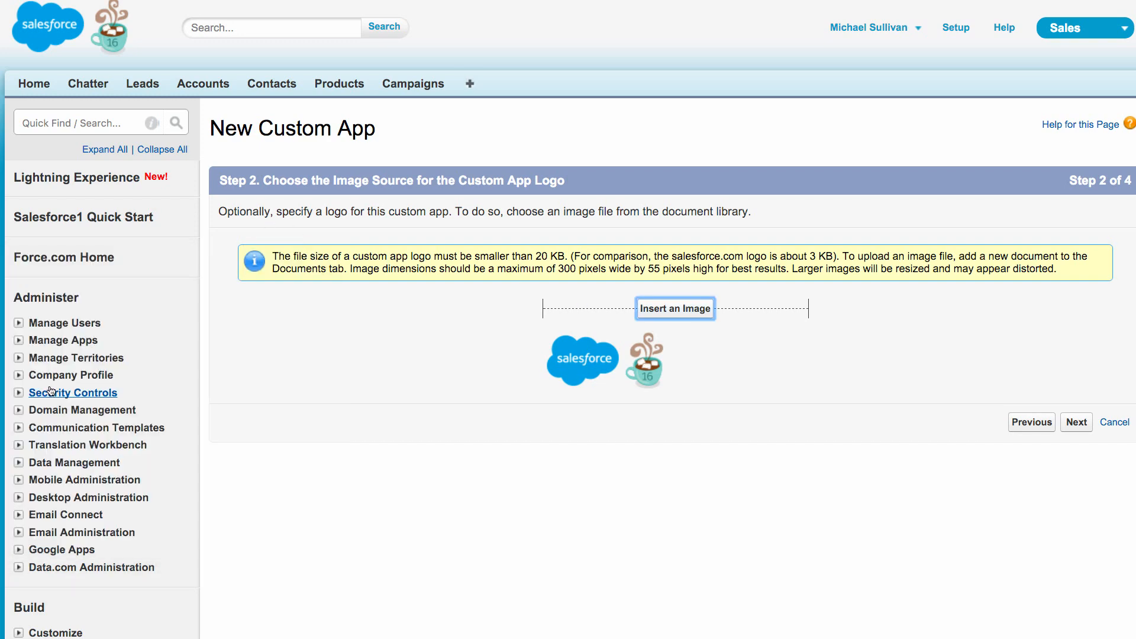
left_click(674, 309)
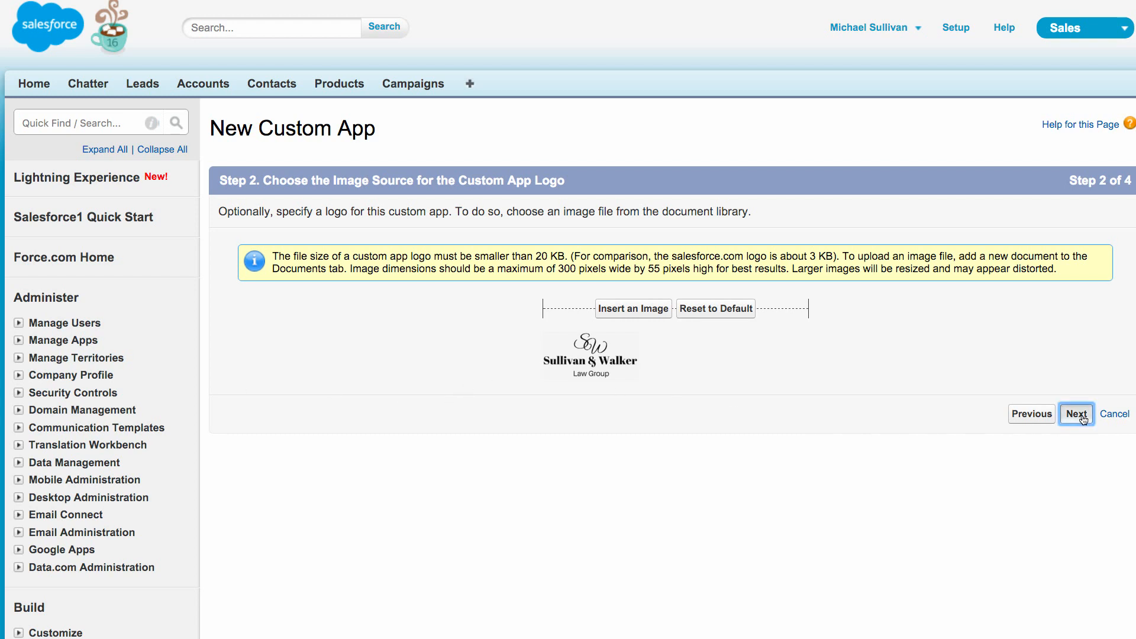
left_click(1076, 413)
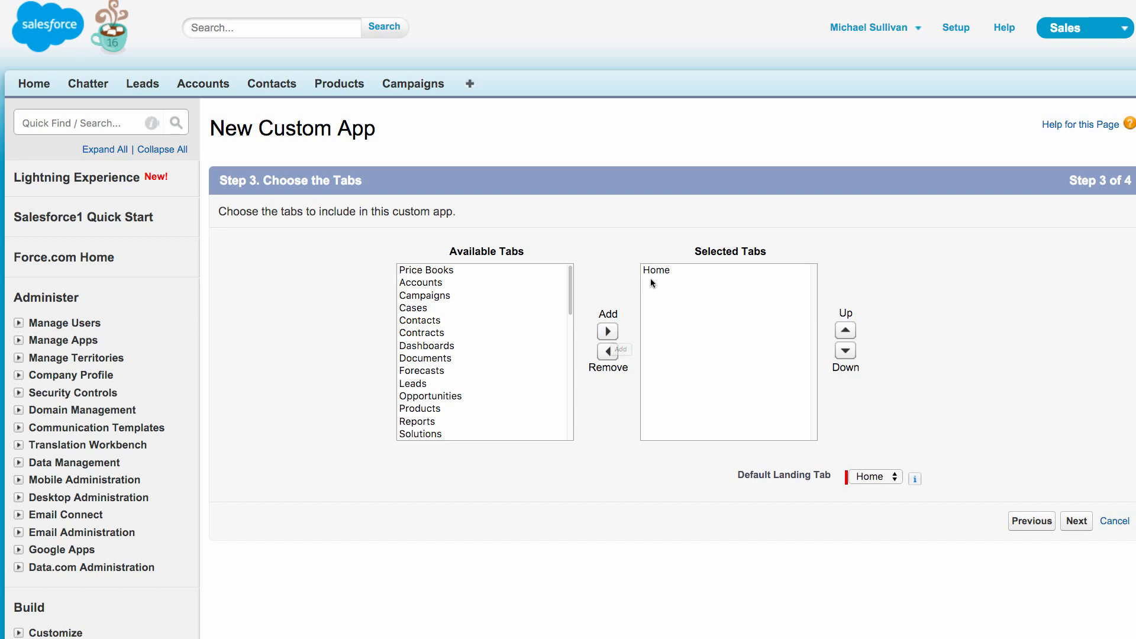
mouse_move(742, 314)
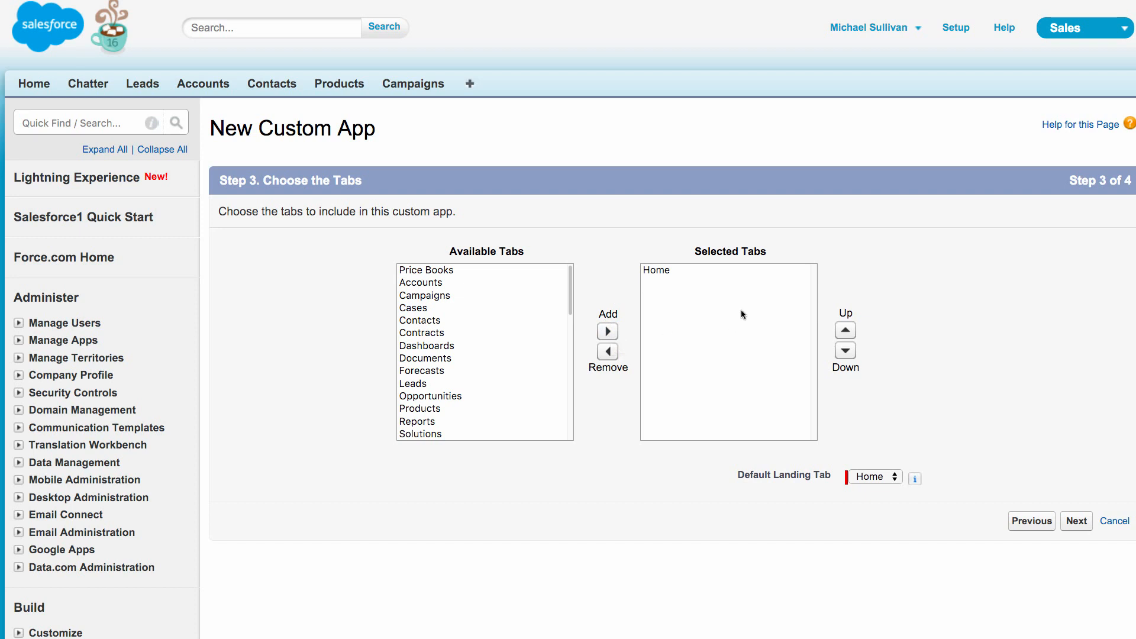
mouse_move(449, 291)
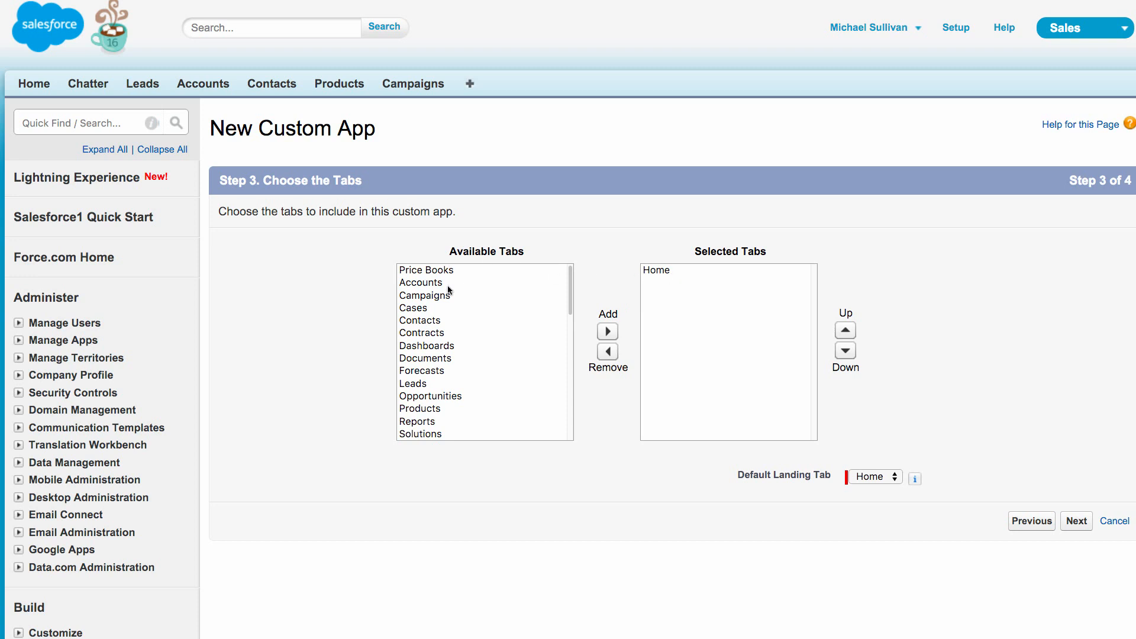
- Add the nine tabs, ordering Leads, Contacts, Accounts and Opportunities right after Home
left_click(421, 282)
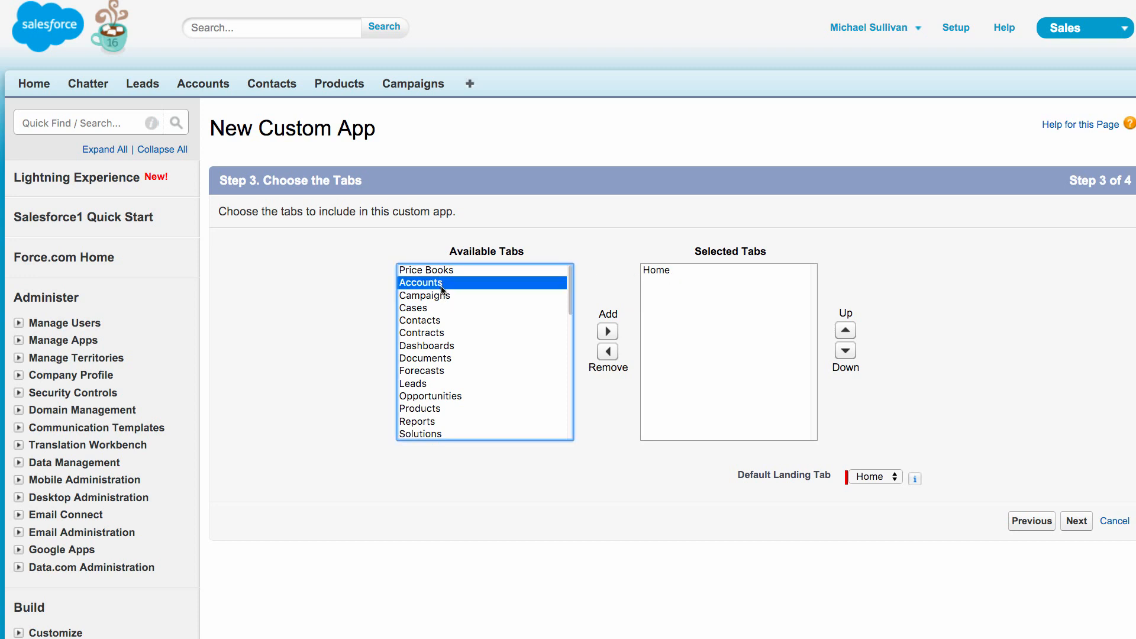
left_click(413, 308)
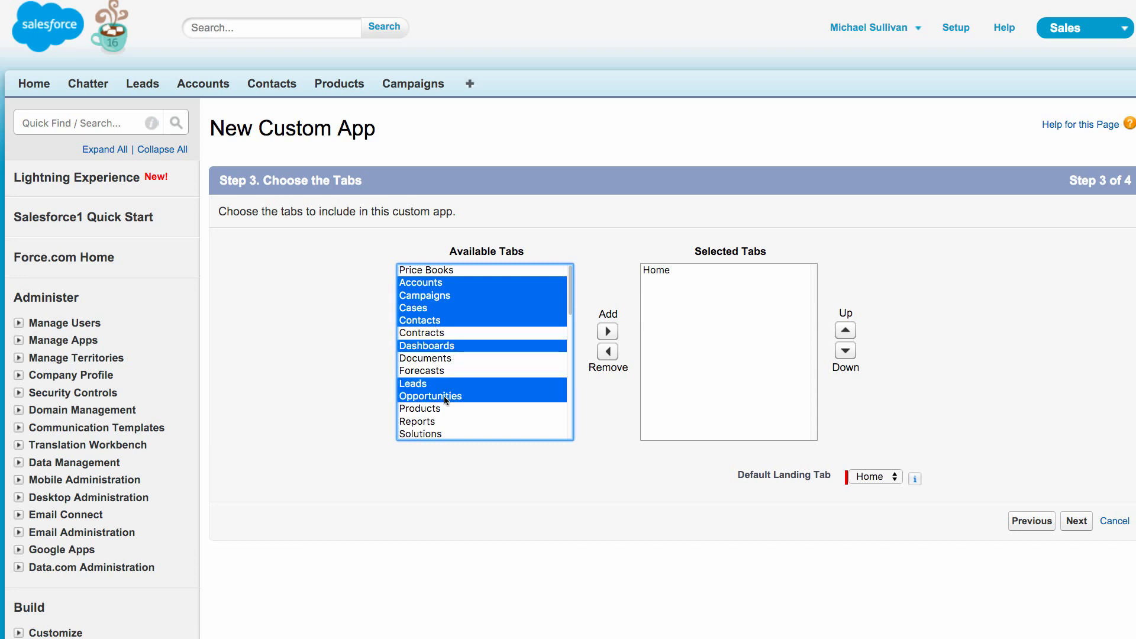
left_click(607, 331)
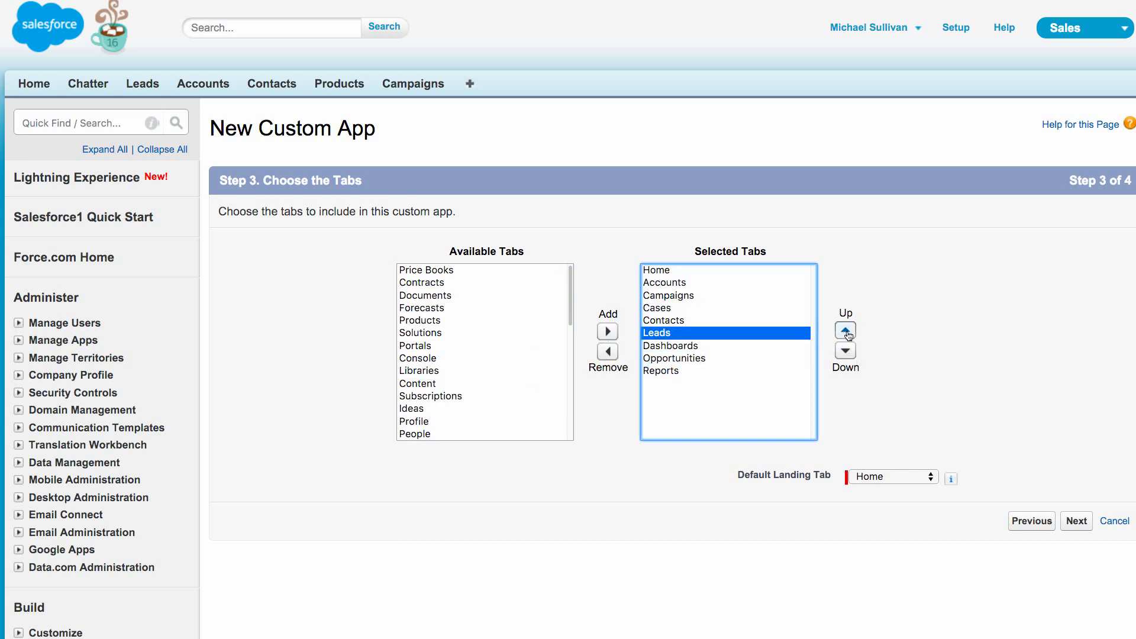
left_click(845, 330)
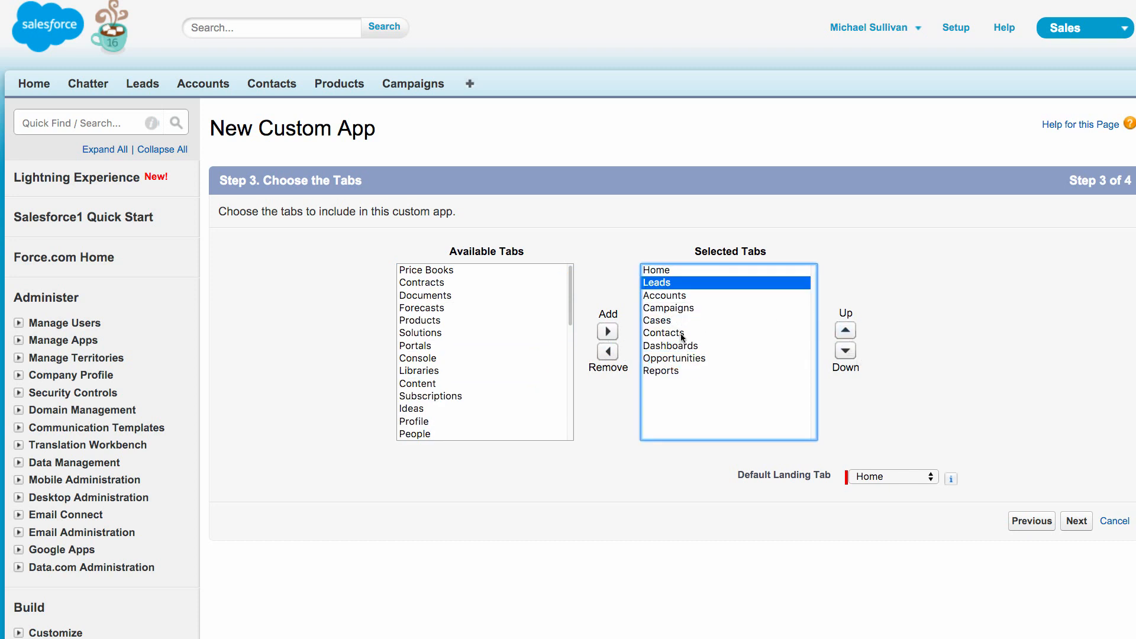
left_click(844, 330)
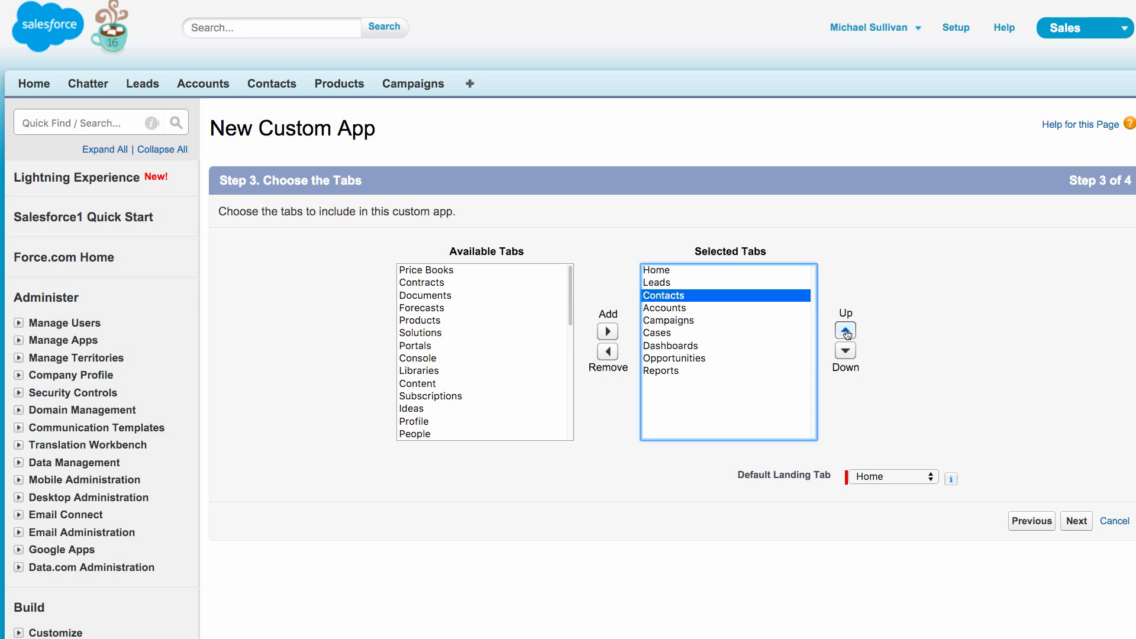
mouse_move(689, 360)
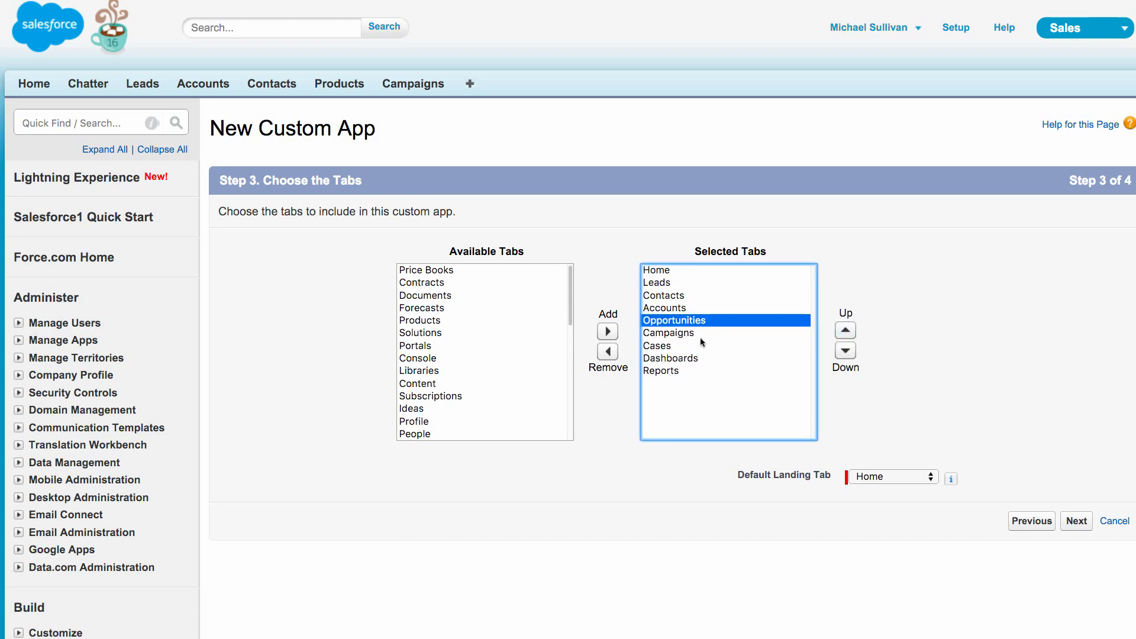
left_click(670, 358)
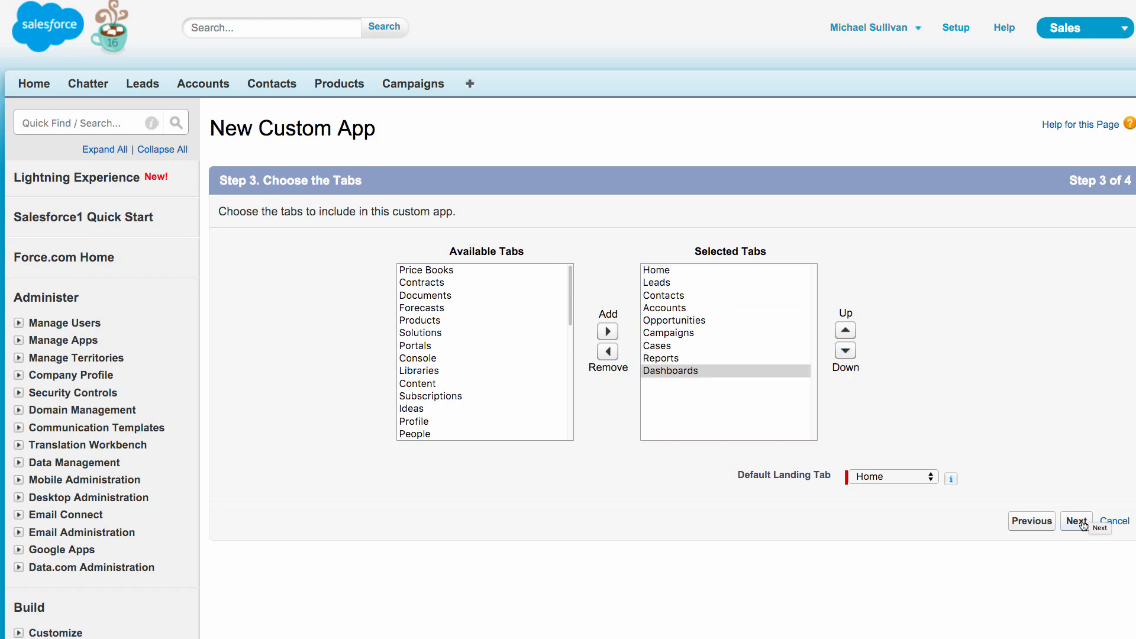
- Tick Visible and Default for all profiles, then save the Sullivan & Walker app
left_click(1076, 520)
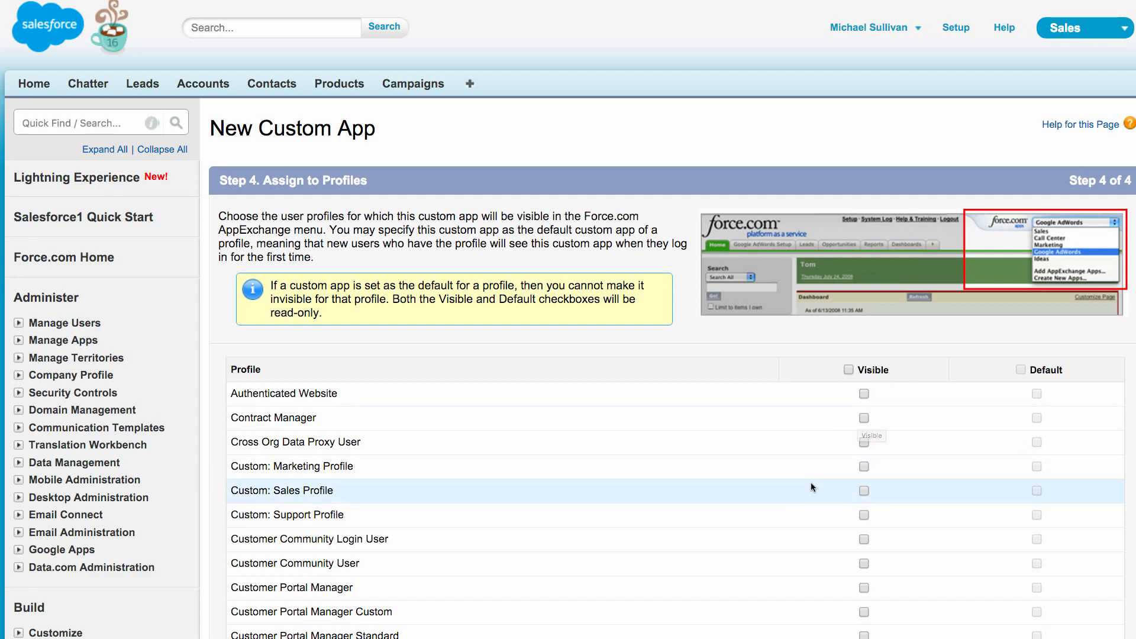
mouse_move(817, 474)
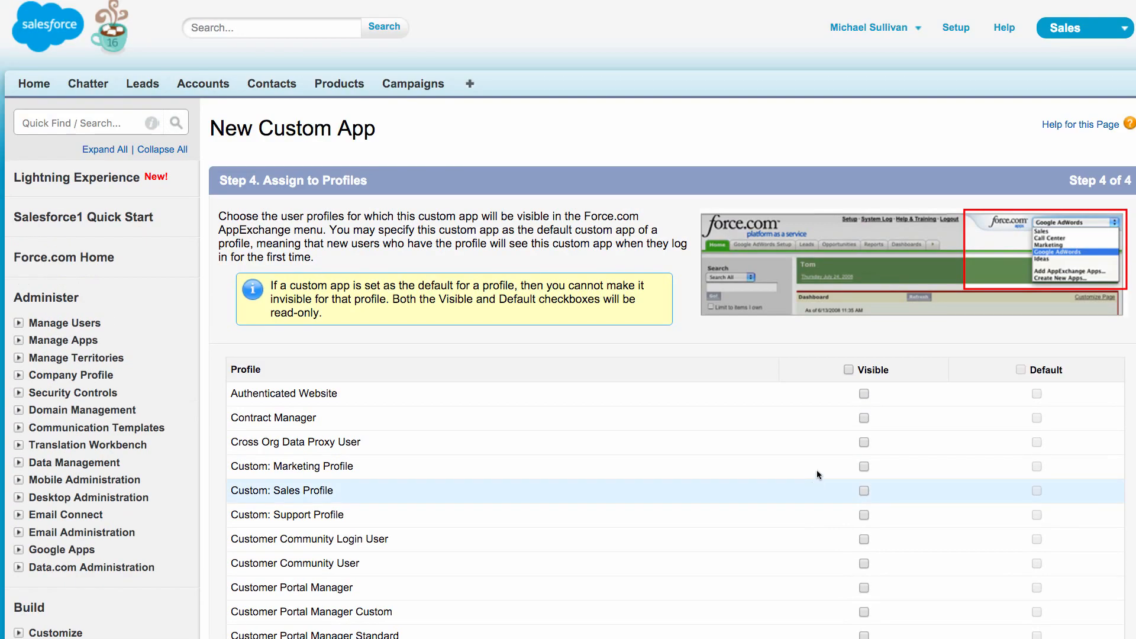
left_click(848, 369)
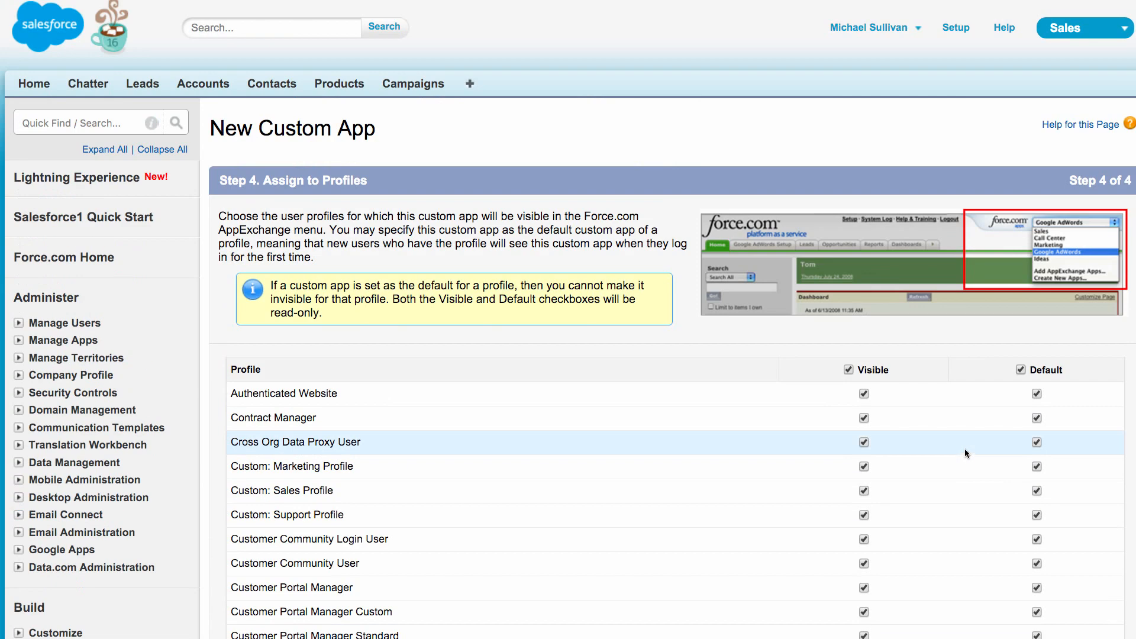
scroll("down", 3)
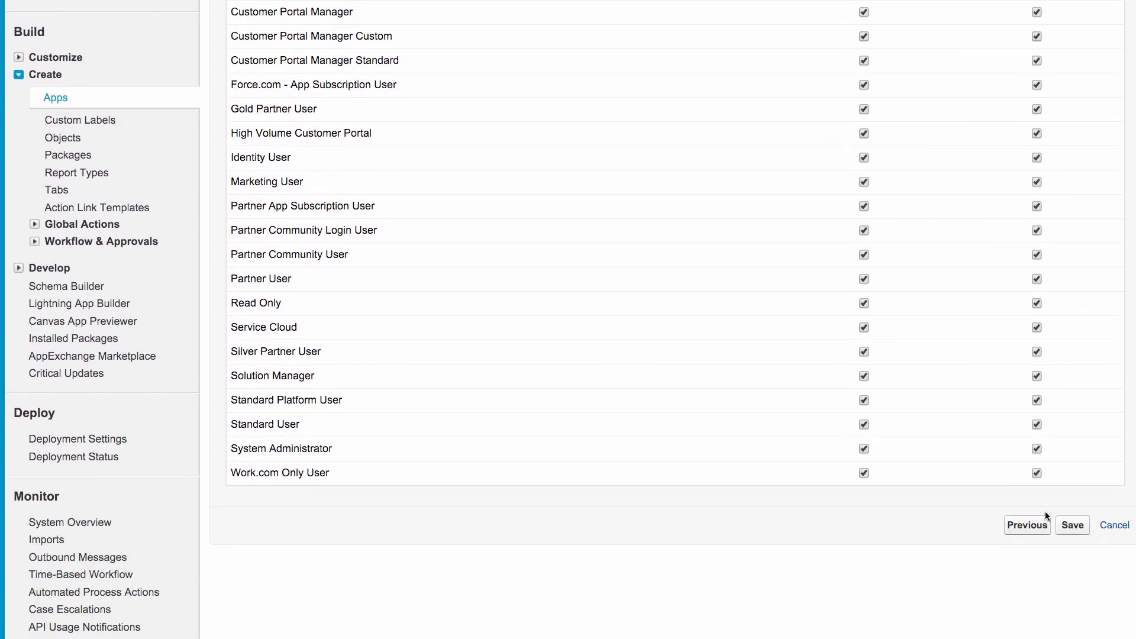
left_click(1072, 524)
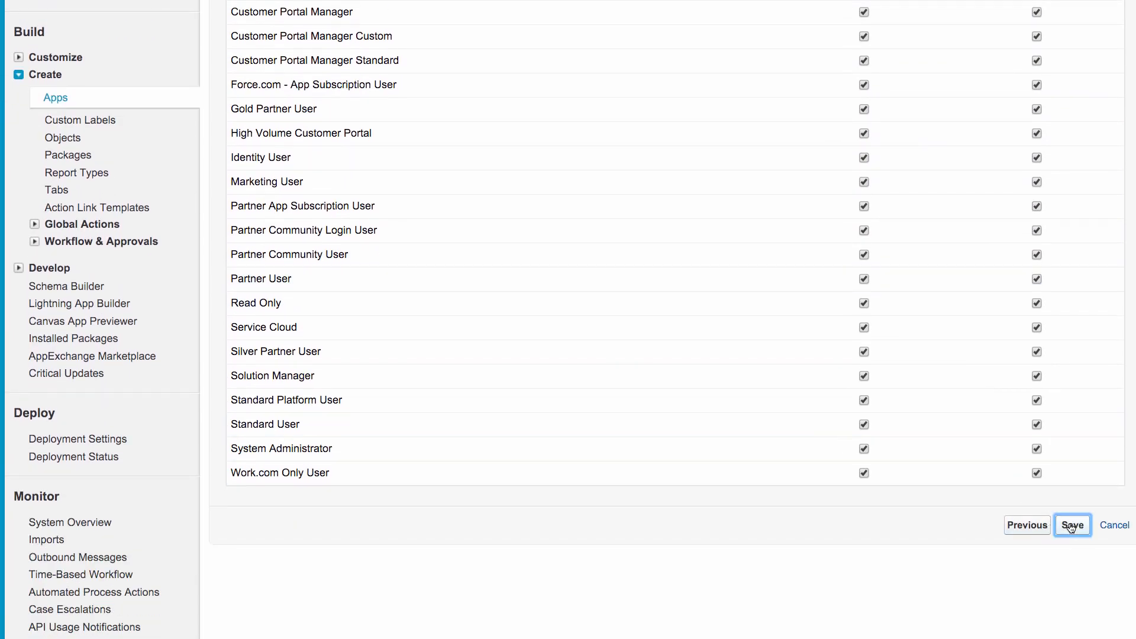
left_click(1072, 525)
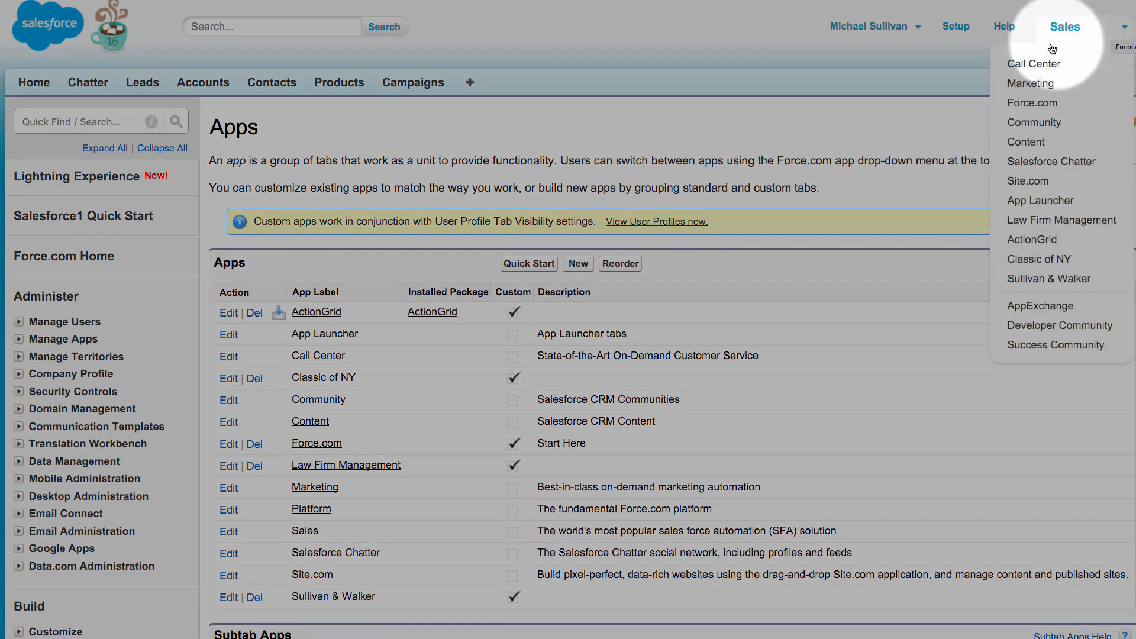
mouse_move(1046, 285)
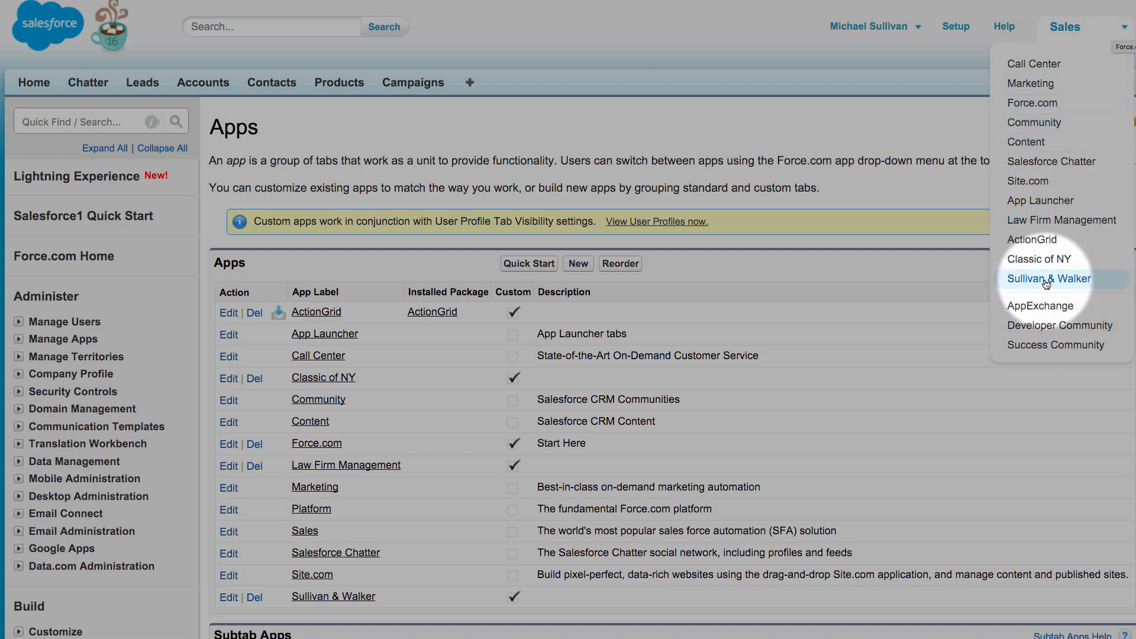
- Choose Sullivan & Walker from the top-right app picker
left_click(1048, 279)
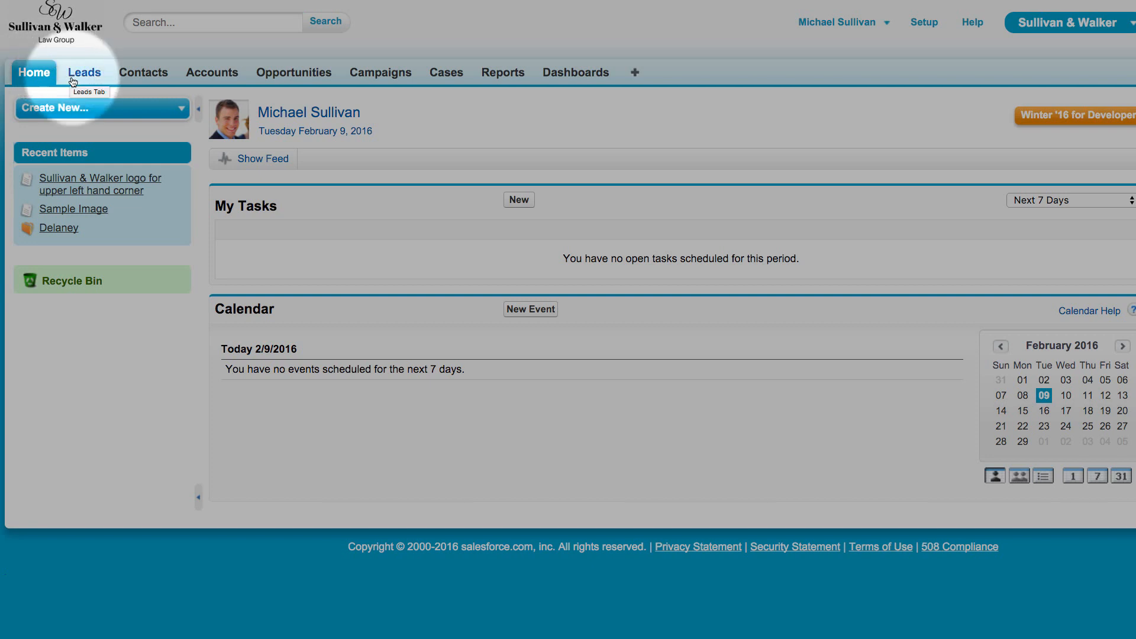
mouse_move(434, 87)
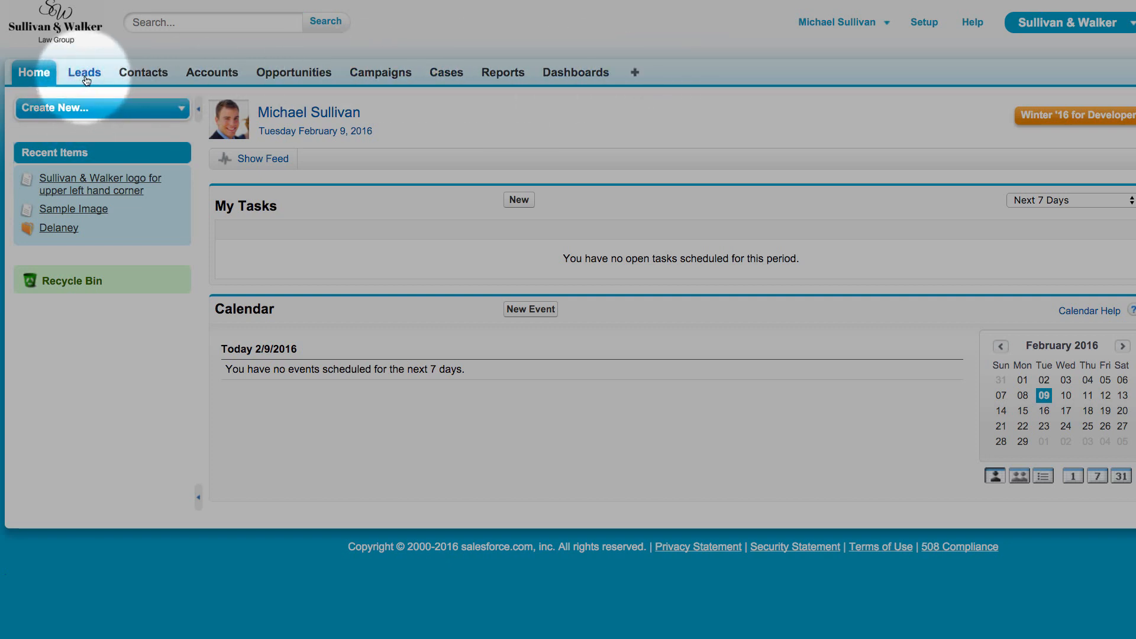
left_click(84, 72)
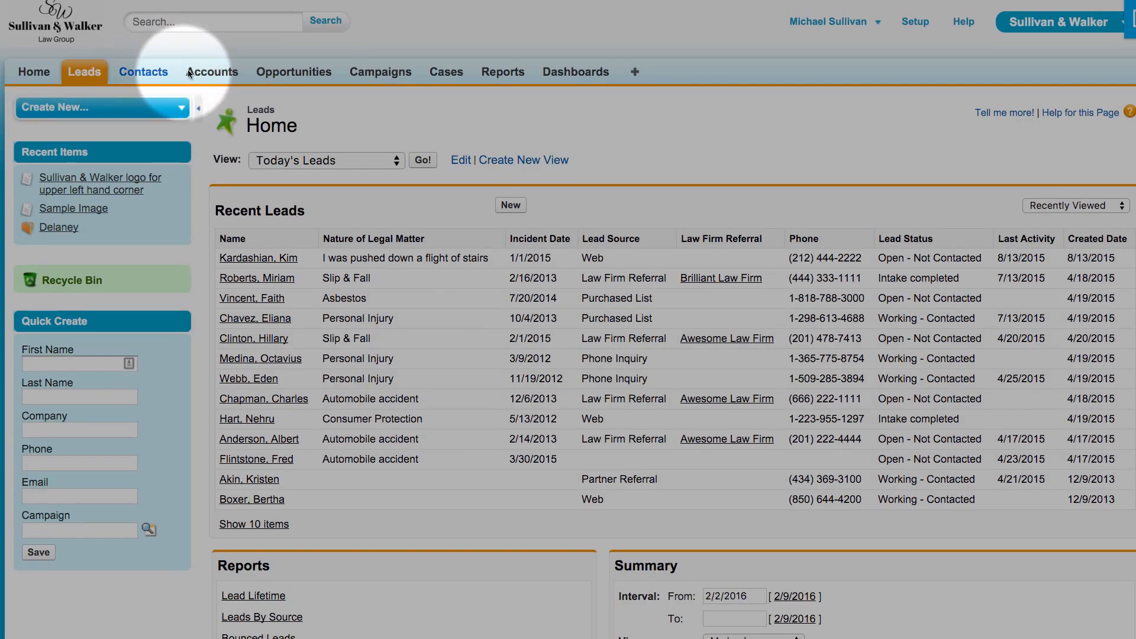
left_click(143, 73)
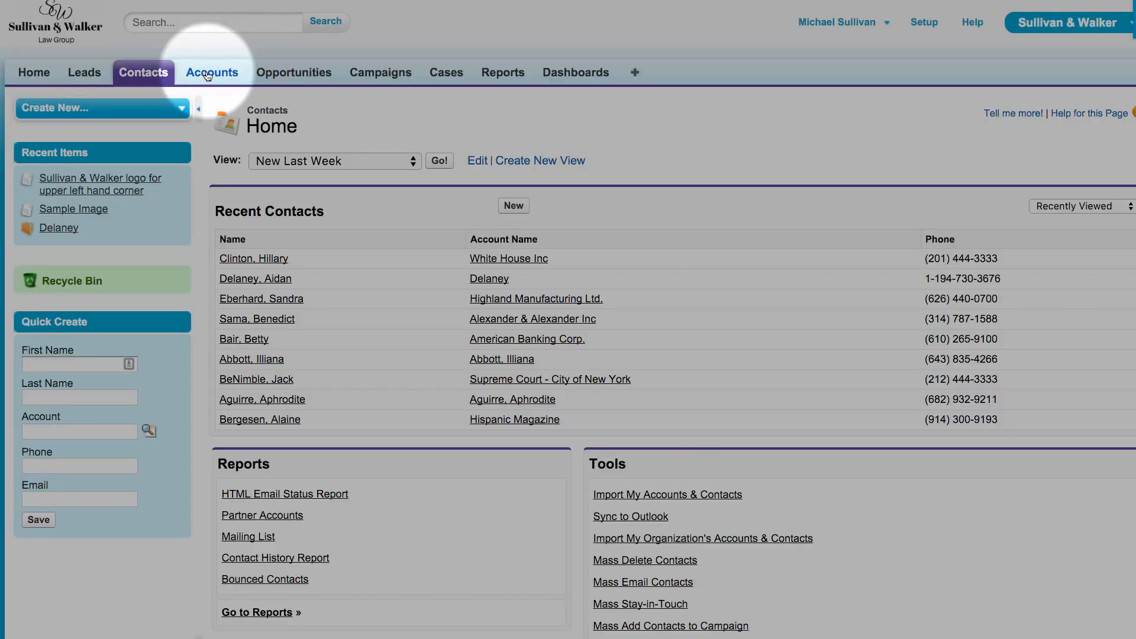
left_click(212, 72)
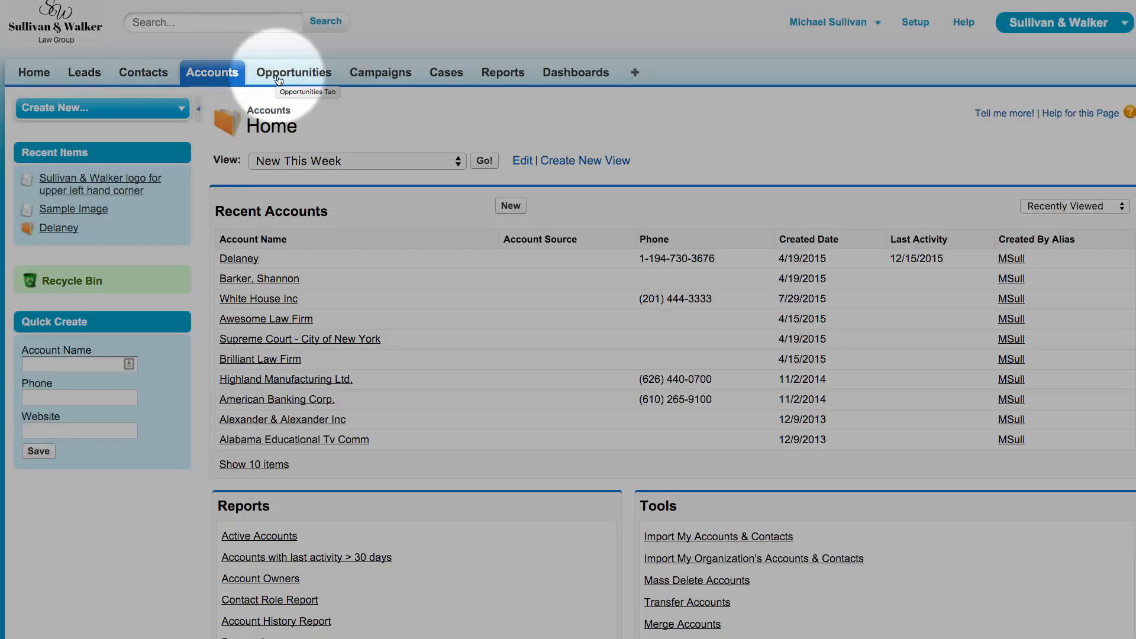
left_click(294, 72)
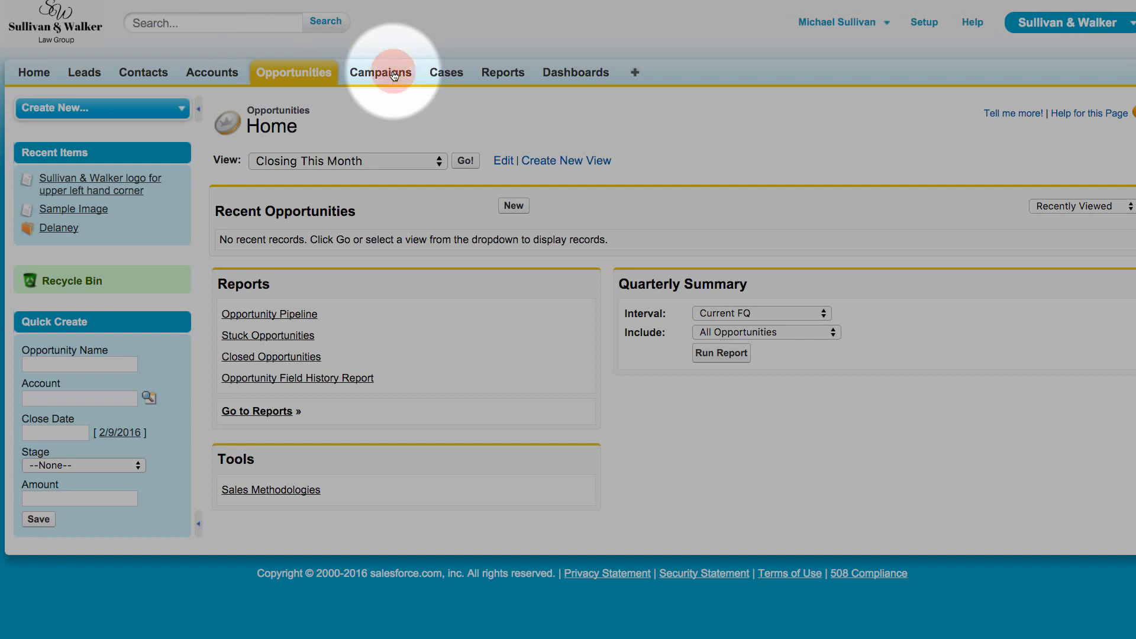
left_click(381, 72)
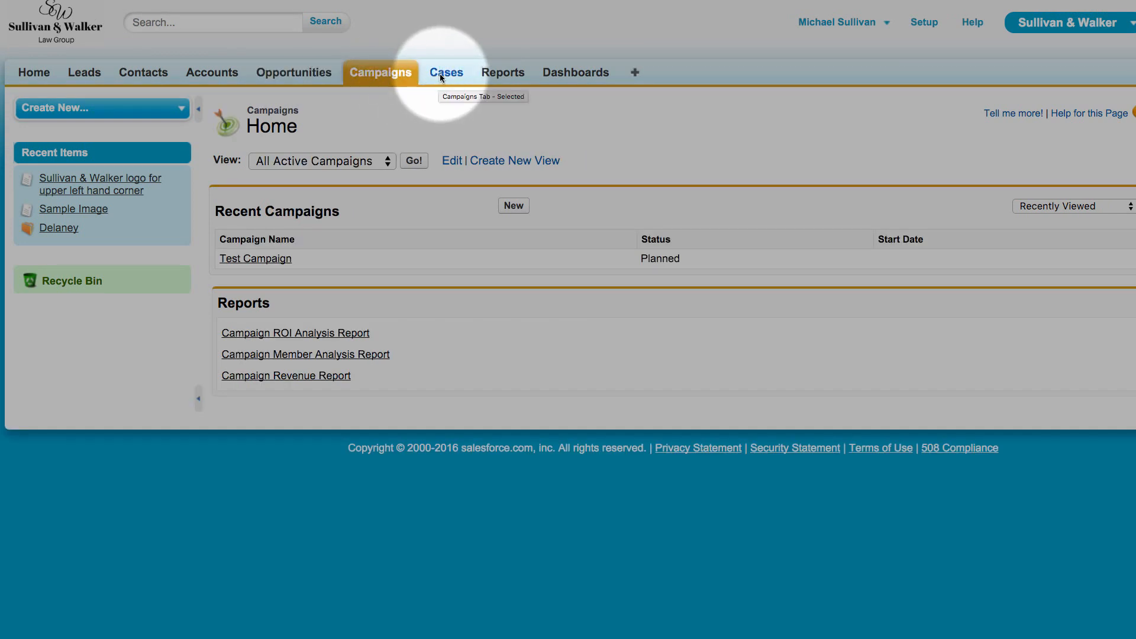
left_click(445, 73)
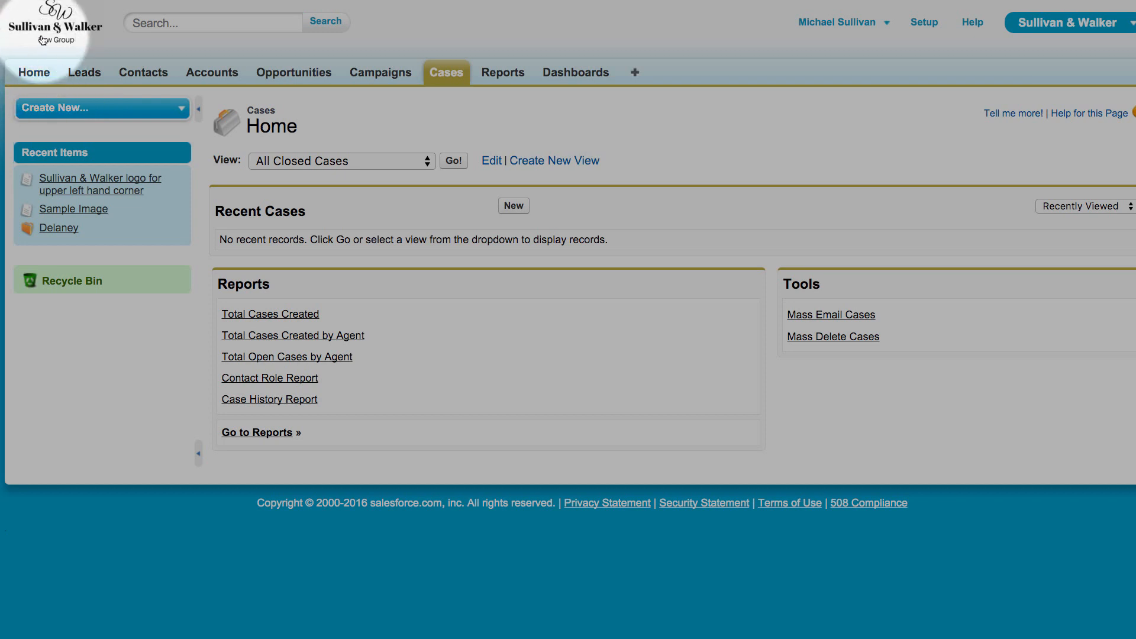
left_click(34, 72)
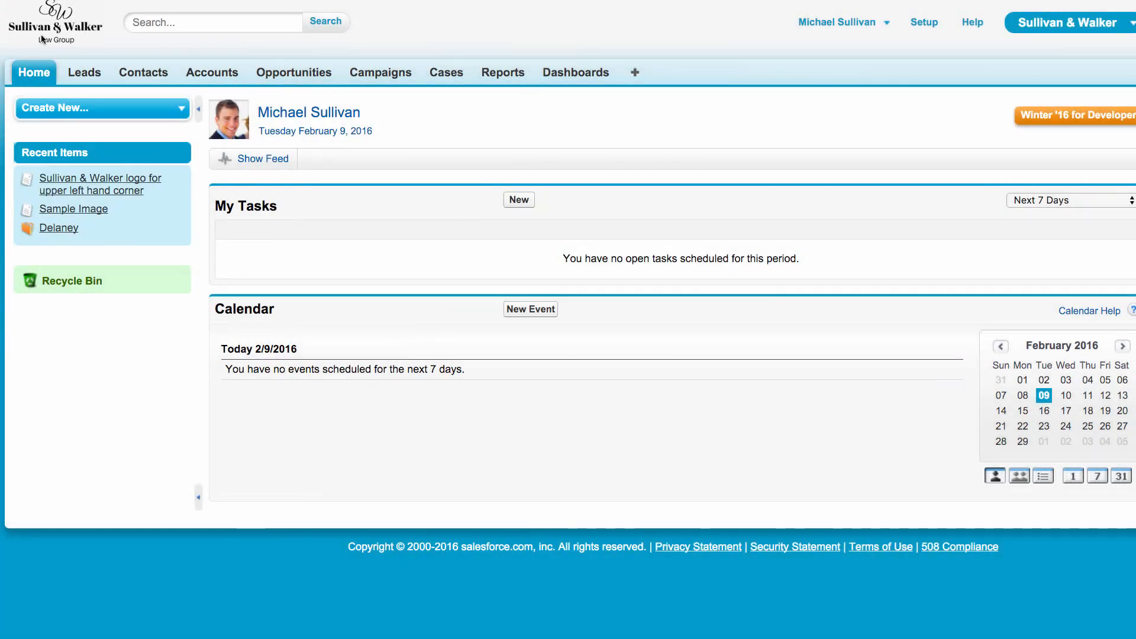